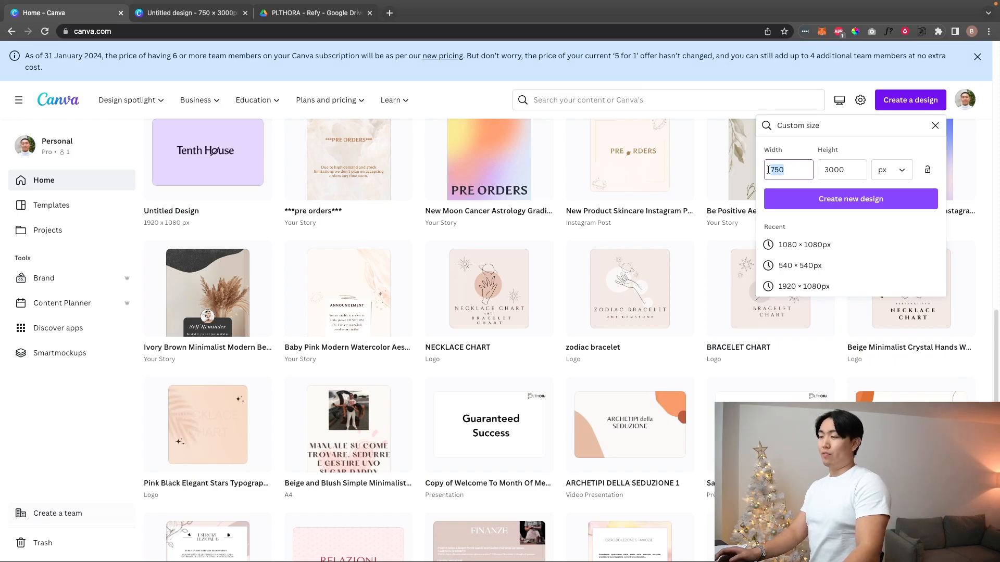
# Step: Create a new custom design sized 750 × 3000 px
pyautogui.click(842, 170)
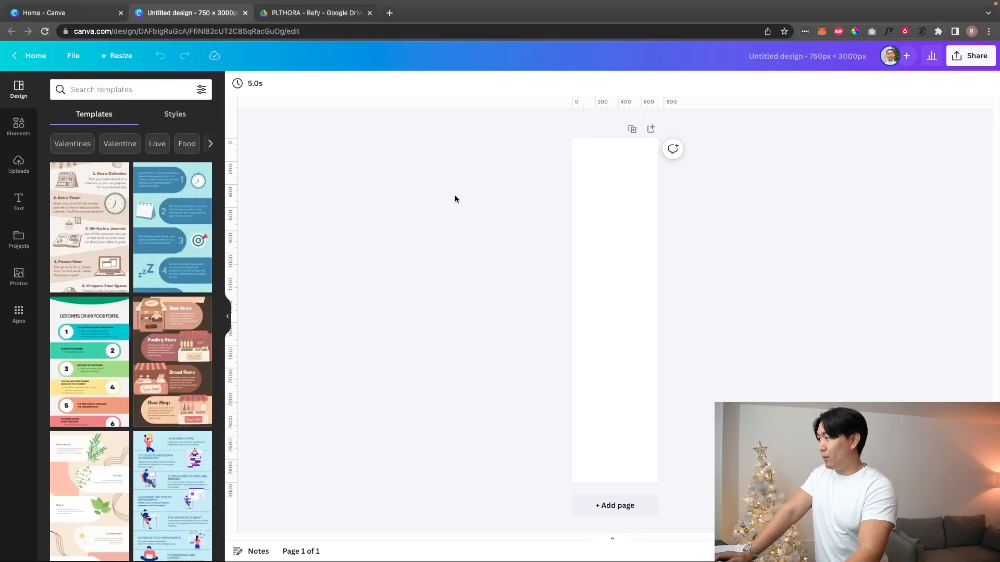
pyautogui.moveTo(357, 200)
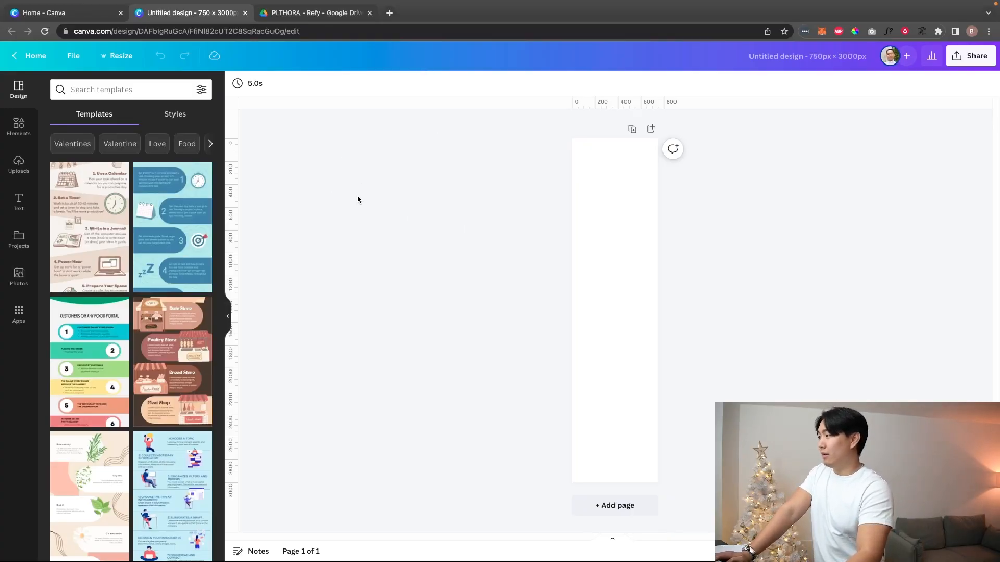
# Step: Review the Refy-Welcome reference in Drive, then find and copy the large REFY logo from an image search
pyautogui.click(315, 13)
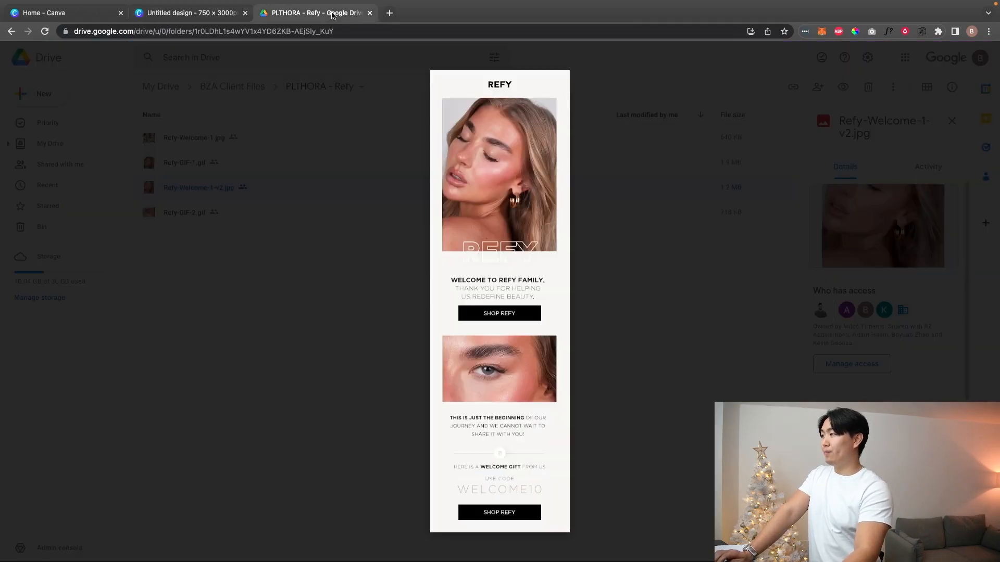
pyautogui.click(198, 188)
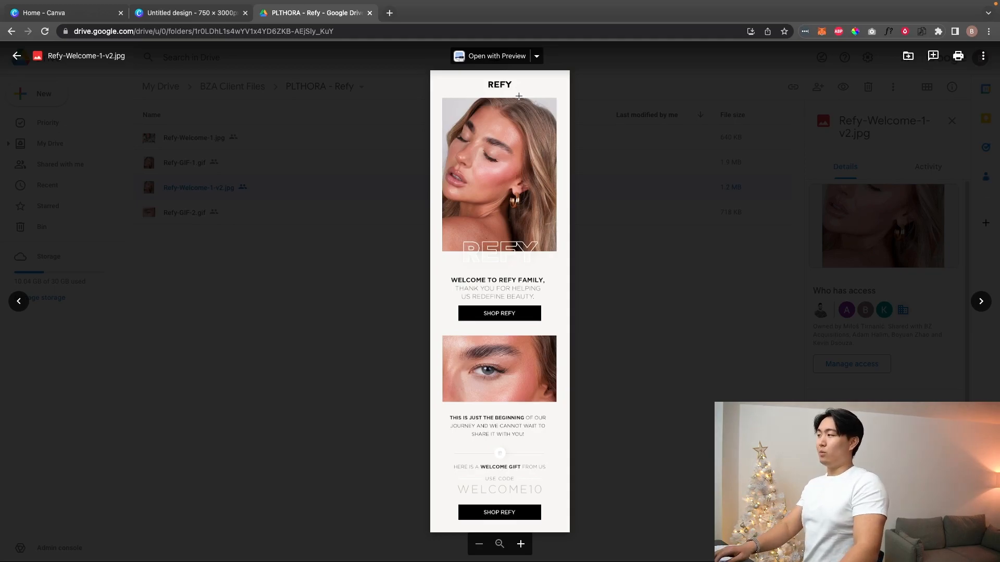
pyautogui.click(514, 12)
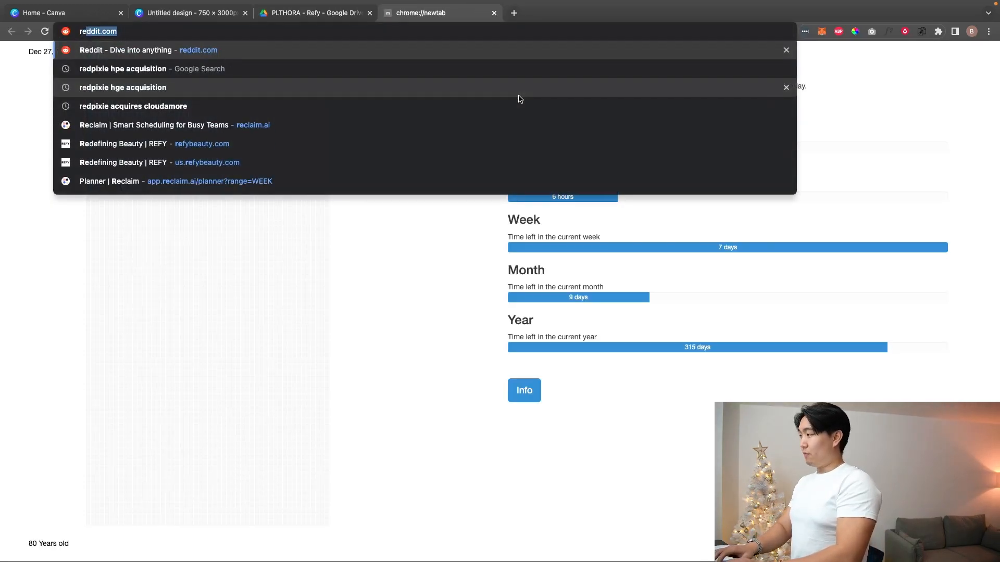
pyautogui.click(153, 144)
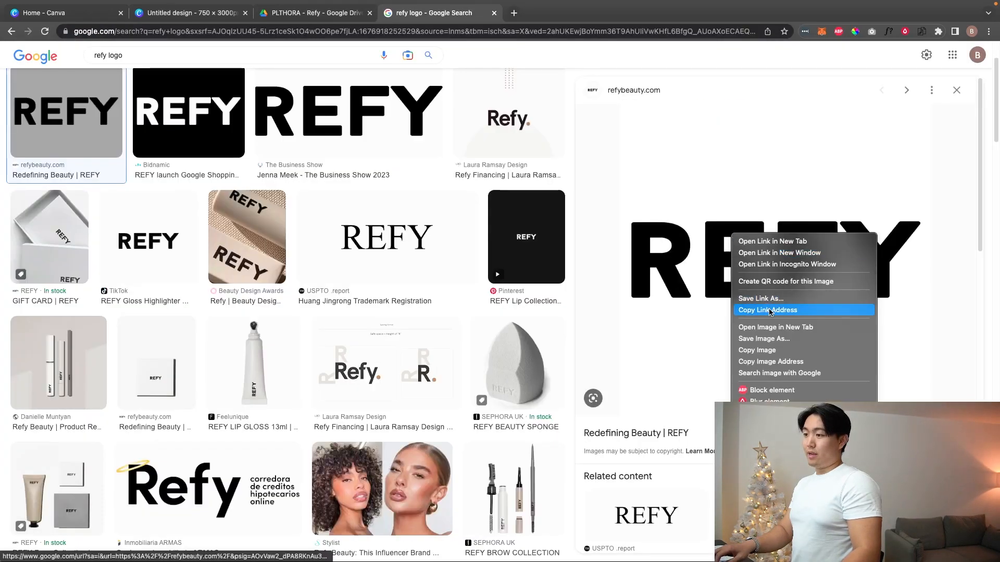
pyautogui.click(768, 310)
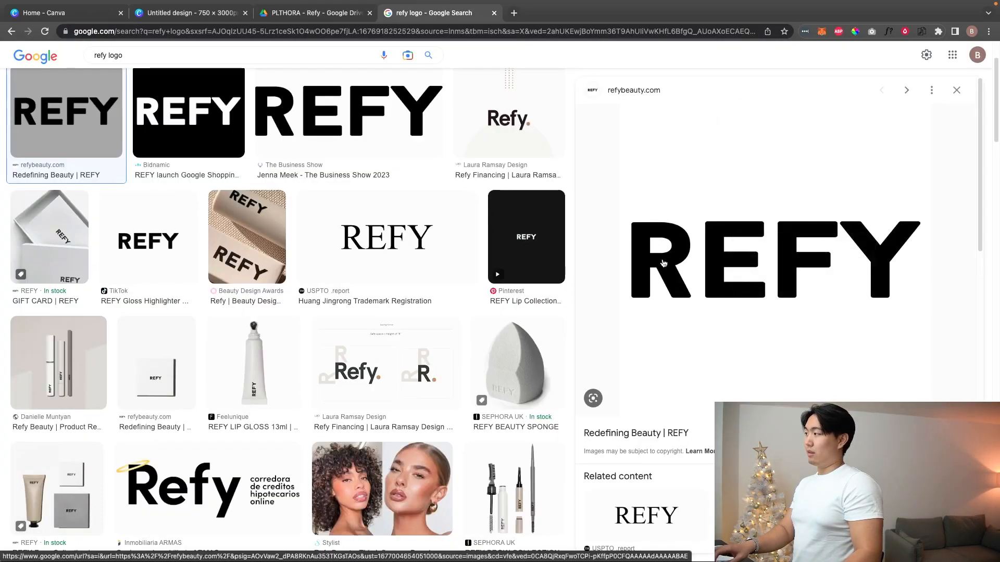
pyautogui.click(189, 13)
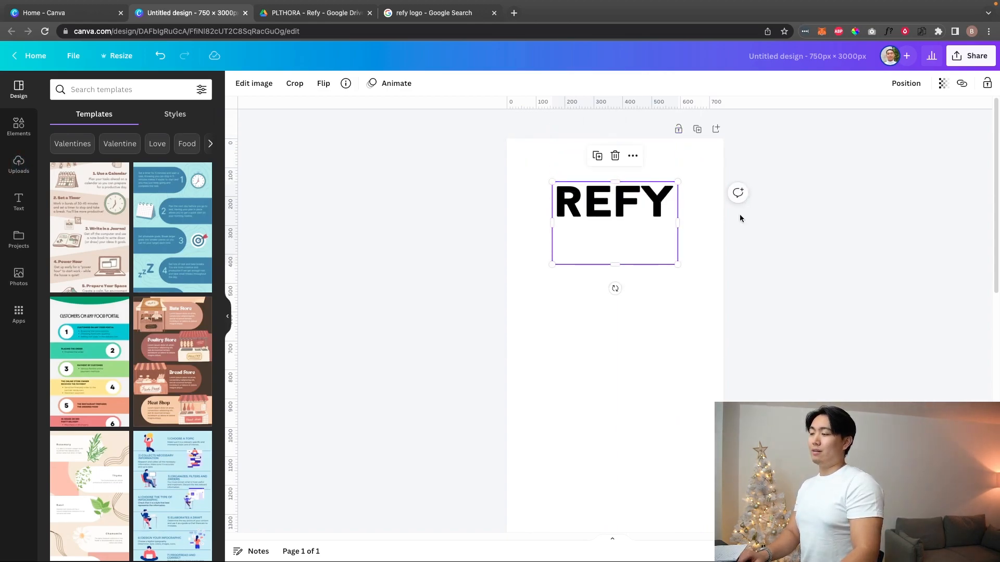
# Step: Shrink the pasted REFY logo and centre it at the top of the page
pyautogui.moveTo(614, 265); pyautogui.dragTo(615, 214)
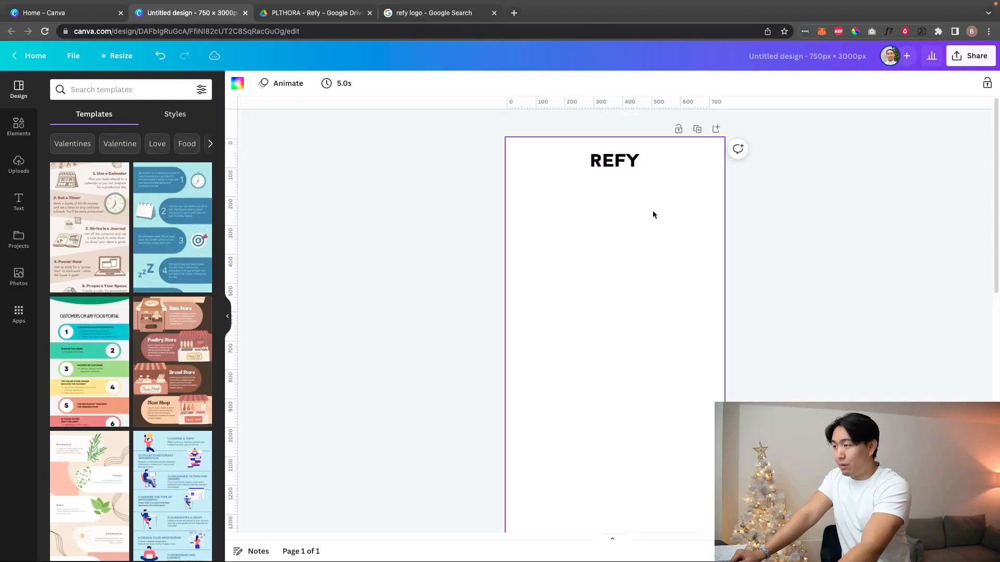
pyautogui.click(614, 159)
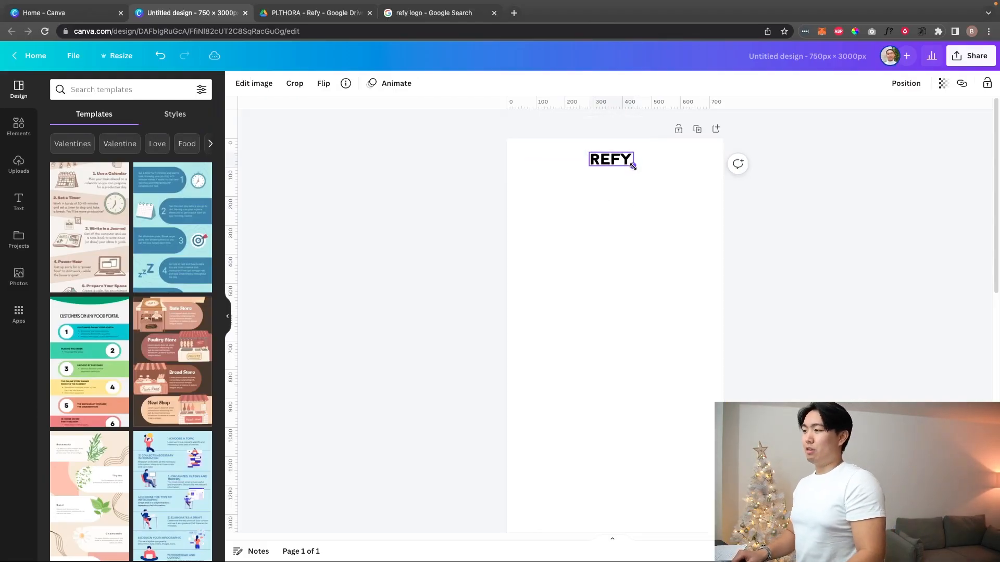
pyautogui.click(610, 159)
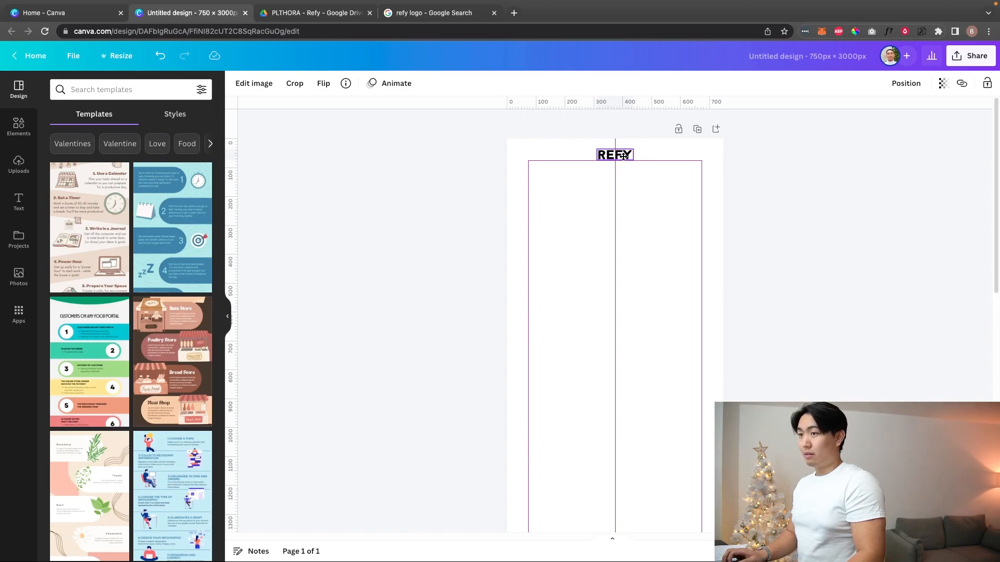
pyautogui.click(905, 83)
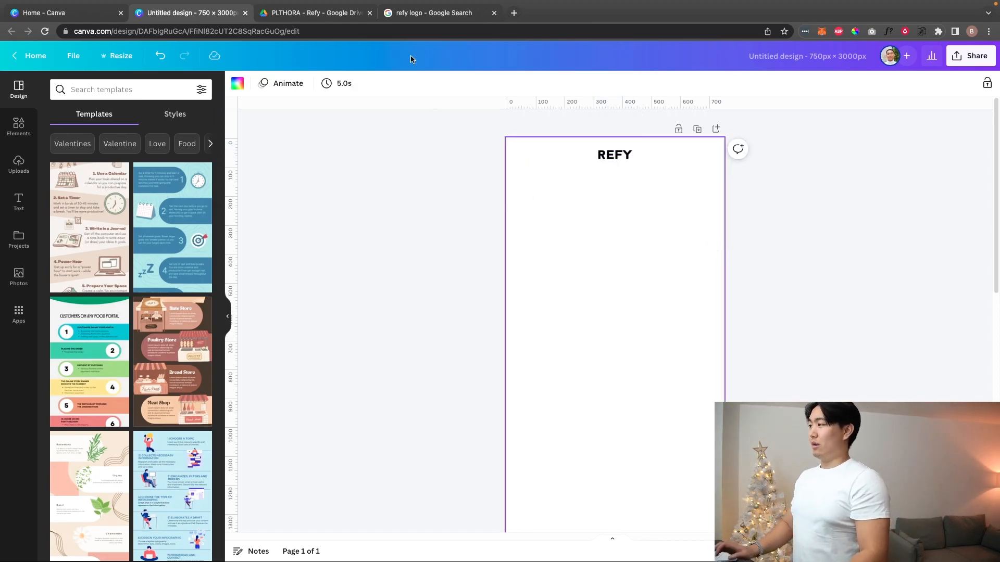
pyautogui.click(313, 13)
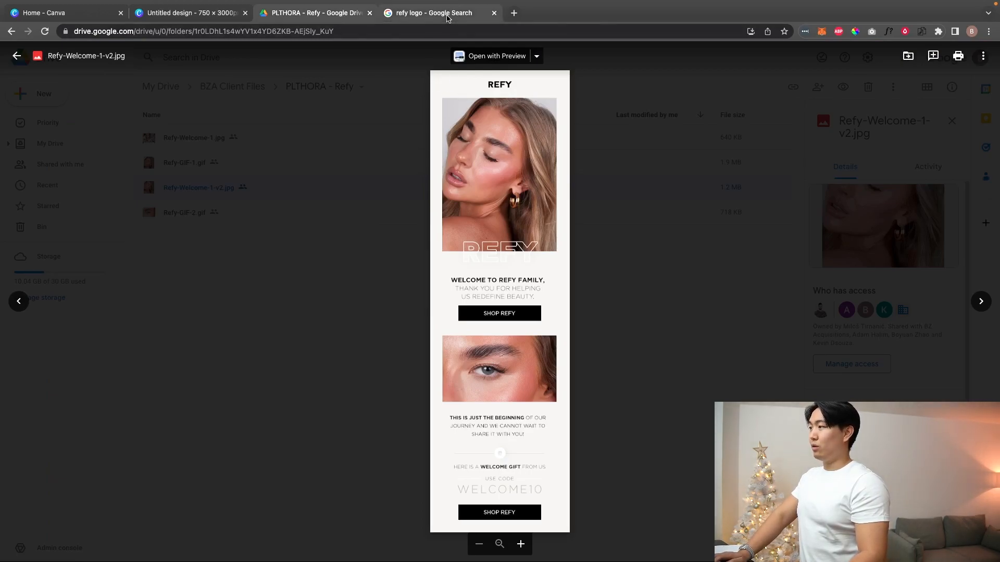
# Step: Sample the reference email's off-white background colour with the ColorPick Eyedropper
pyautogui.click(189, 13)
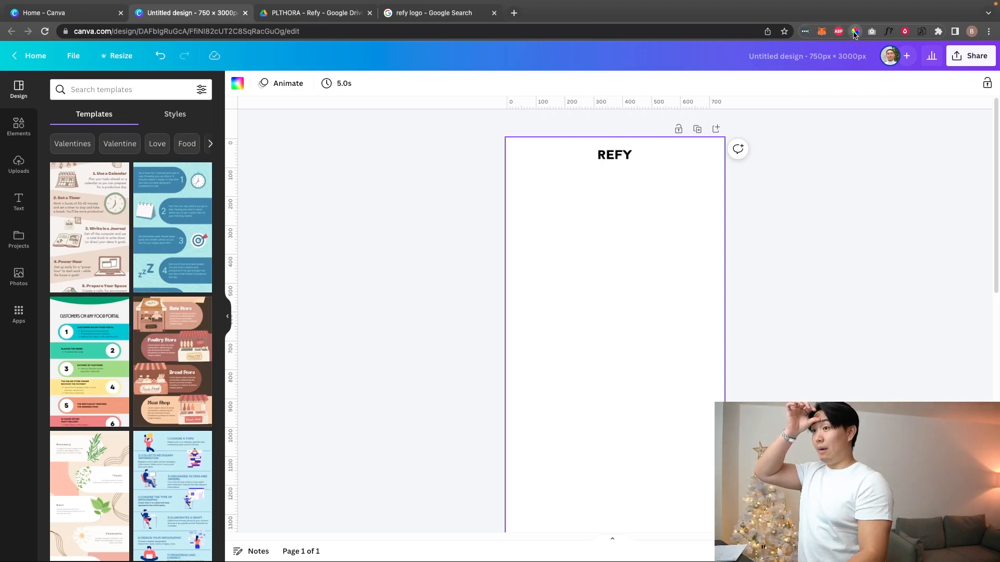
pyautogui.click(238, 83)
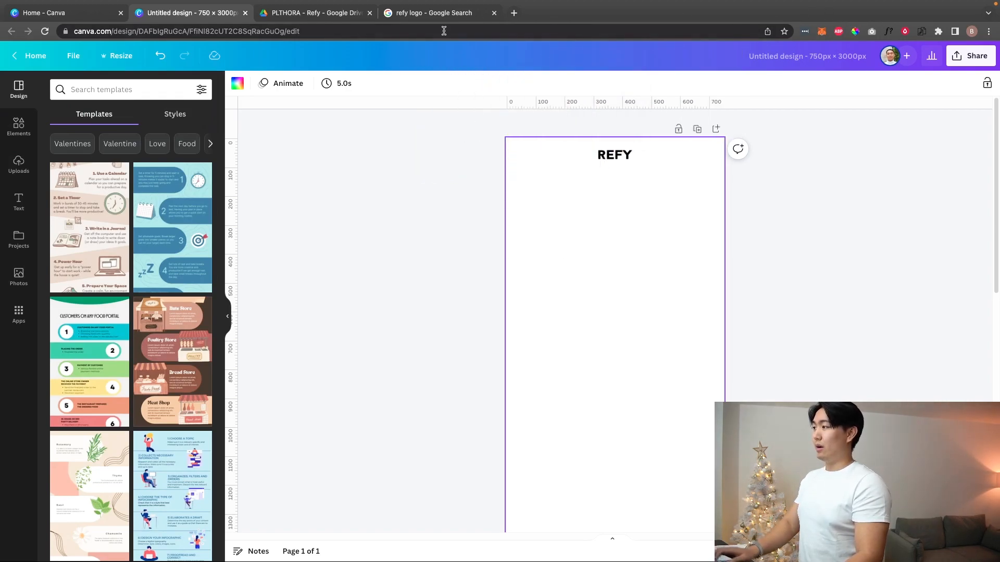
pyautogui.click(434, 13)
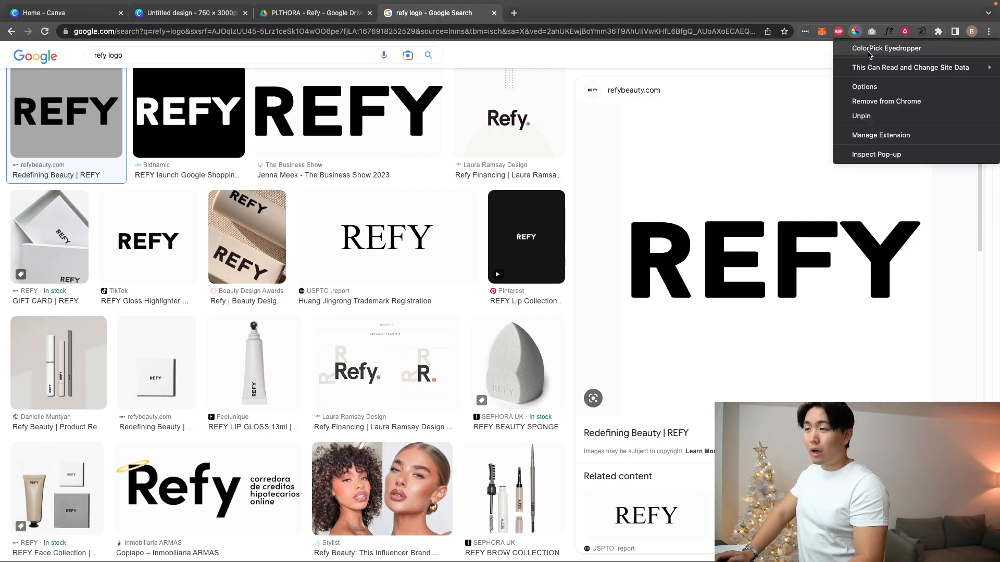
pyautogui.click(313, 12)
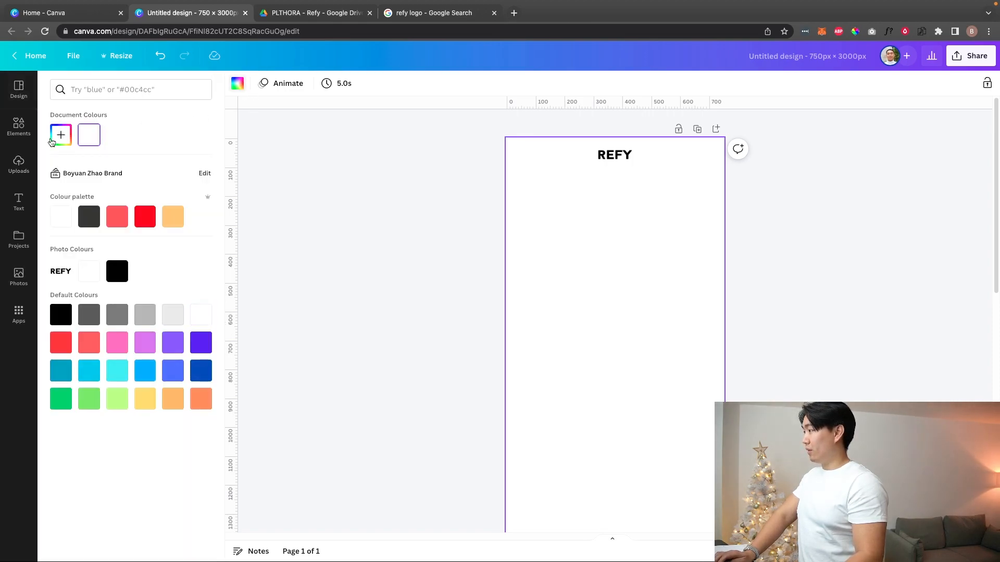
# Step: Apply the sampled off-white tone as a custom page background colour
pyautogui.click(60, 135)
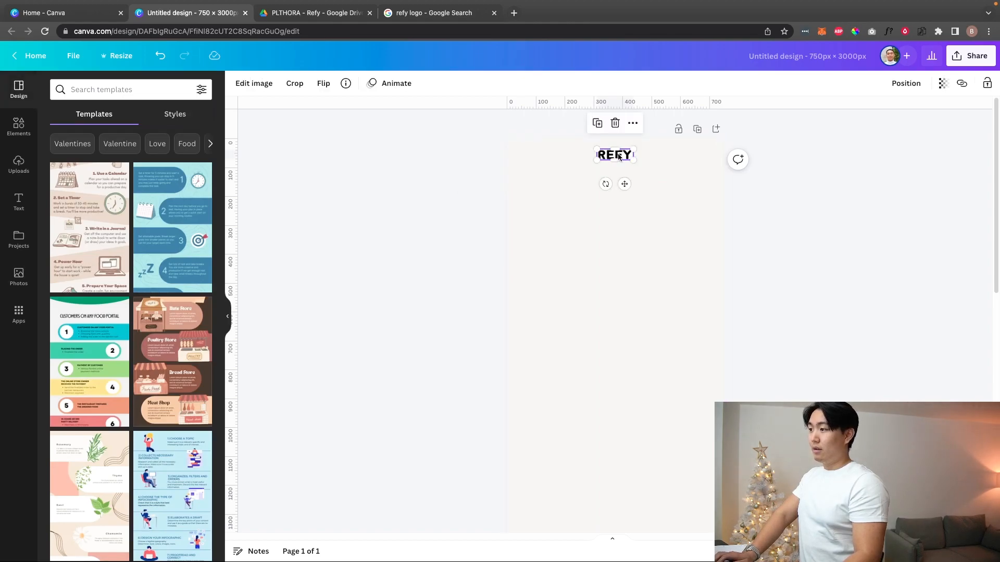
pyautogui.click(253, 83)
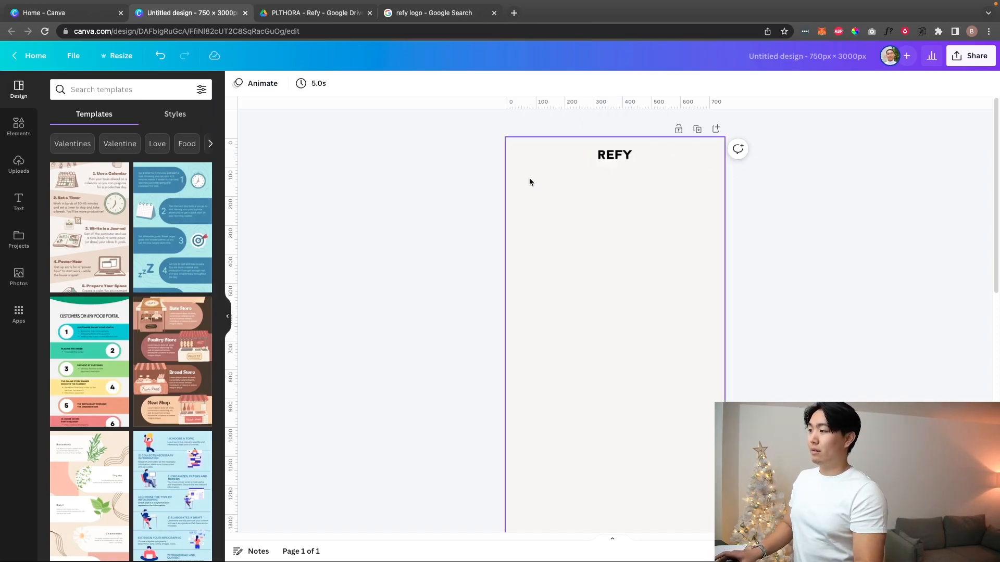
pyautogui.click(314, 12)
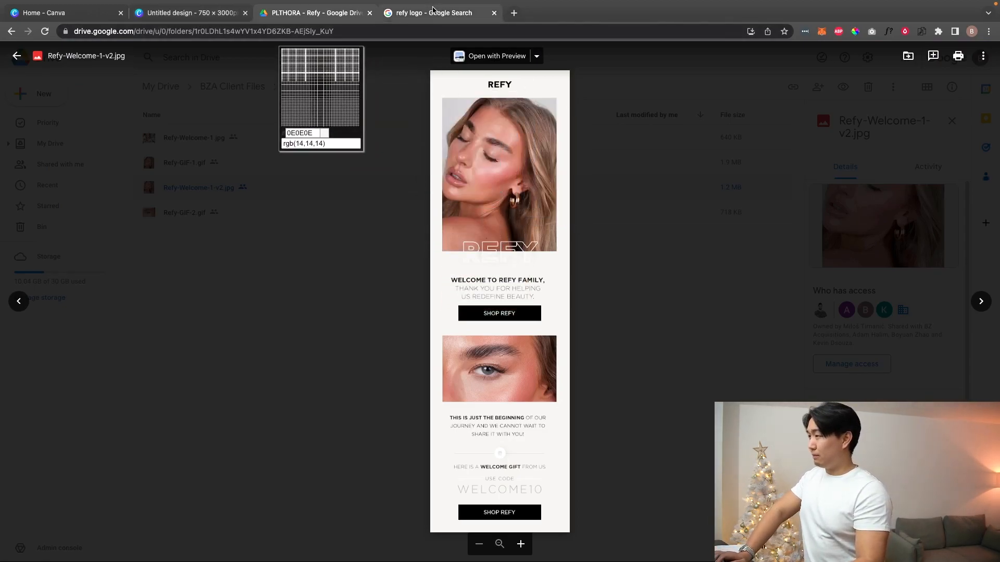
pyautogui.moveTo(436, 12)
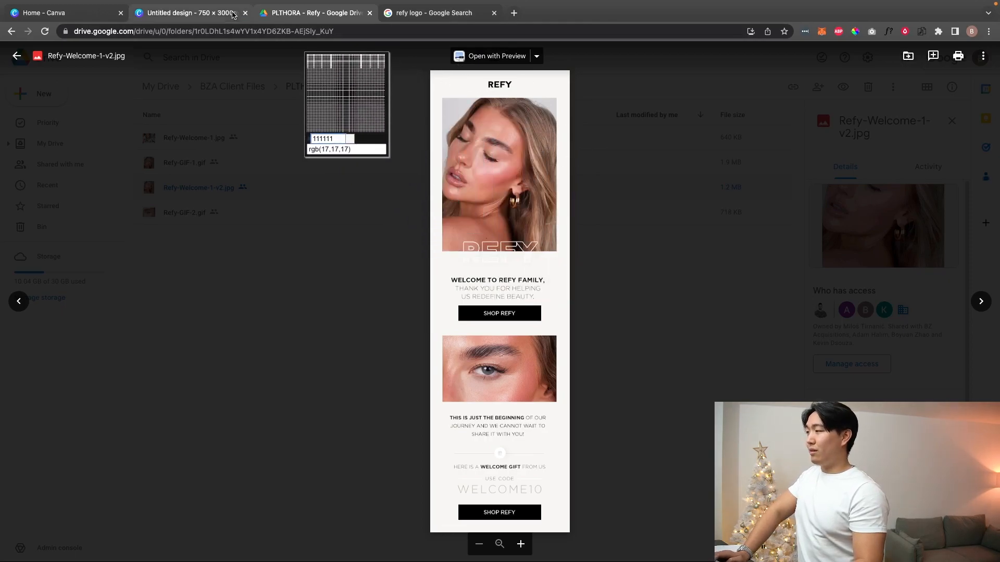
pyautogui.click(438, 12)
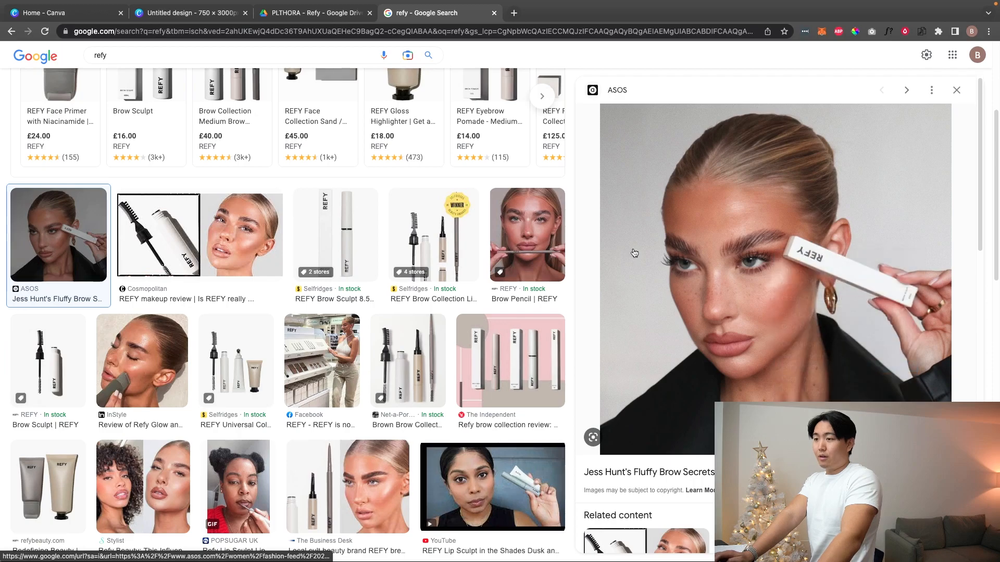
# Step: Paste the model-with-brow-pencil photo, centre it below the logo and enlarge it
pyautogui.click(190, 12)
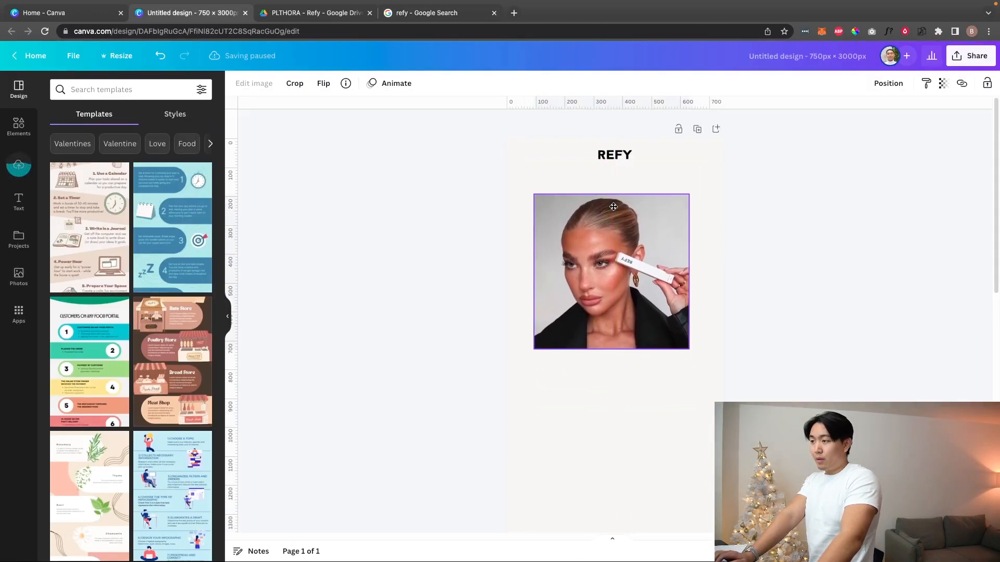
pyautogui.moveTo(613, 271); pyautogui.dragTo(616, 245)
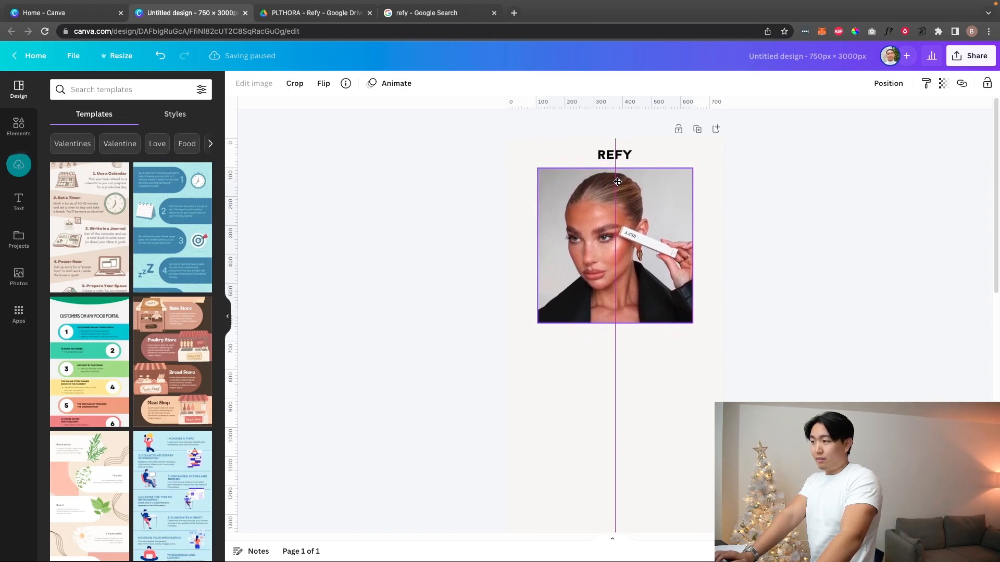
pyautogui.moveTo(691, 324); pyautogui.dragTo(706, 342)
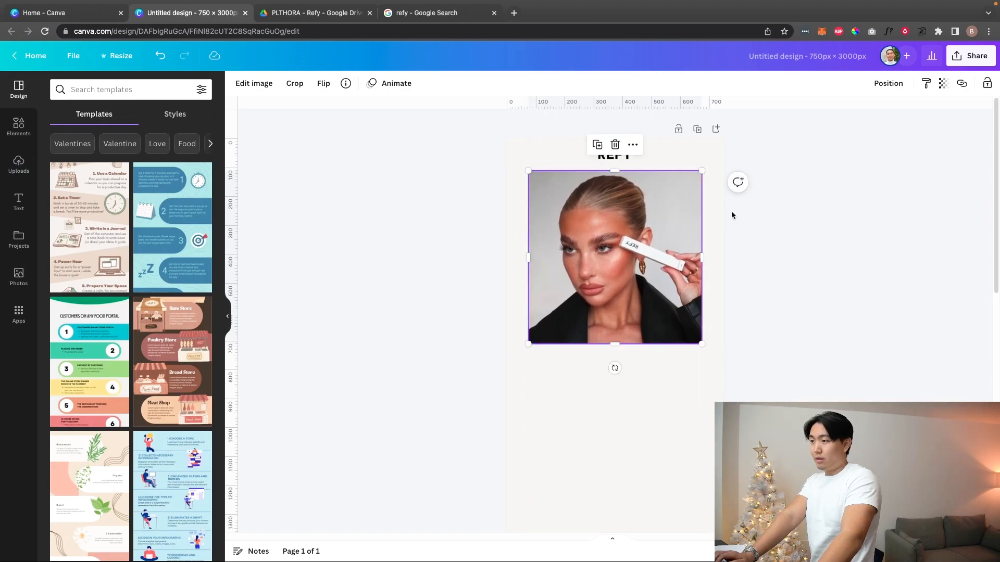
pyautogui.click(314, 13)
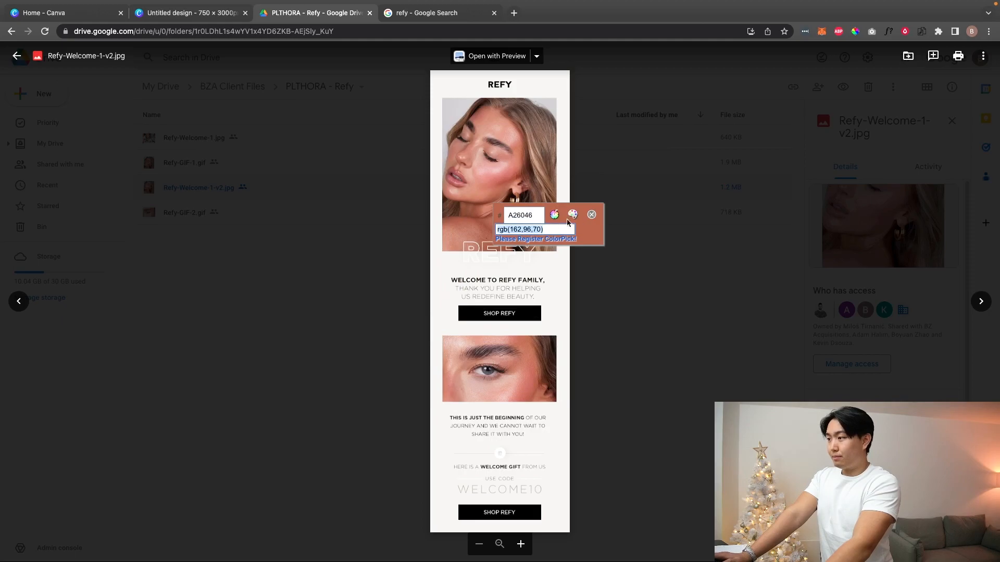
# Step: Cancel an accidental comment and add a text box between logo and photo
pyautogui.click(591, 215)
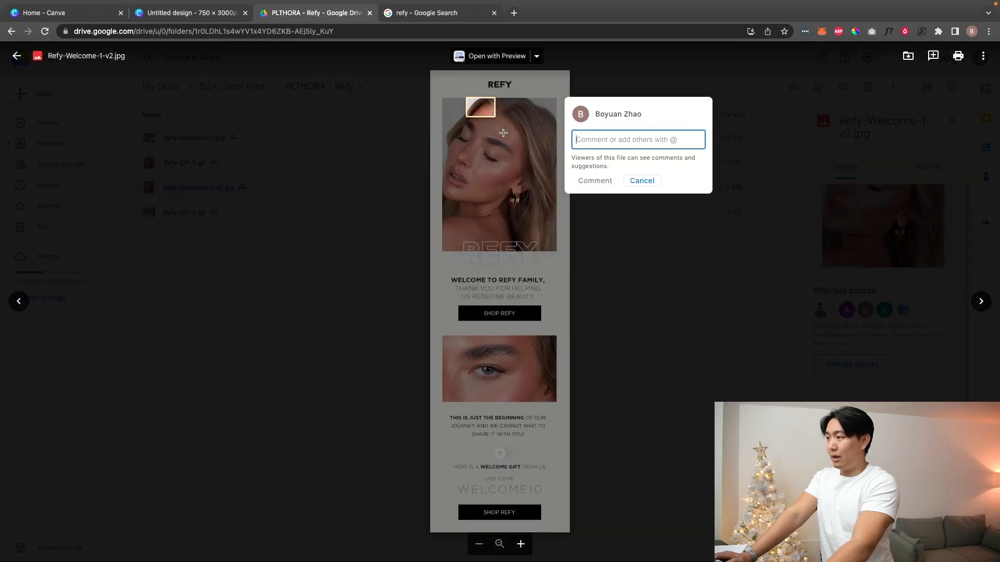
pyautogui.click(640, 180)
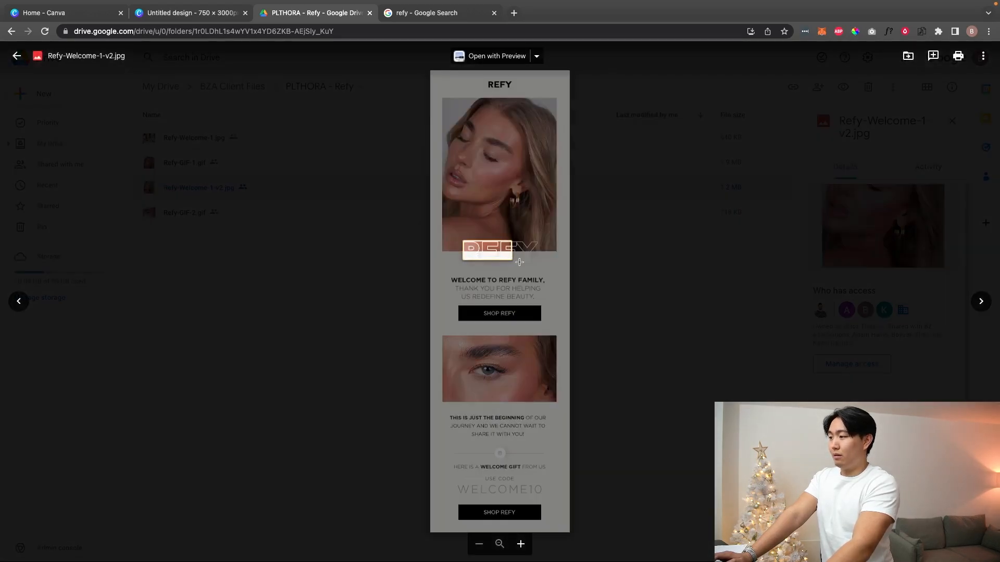
pyautogui.click(497, 280)
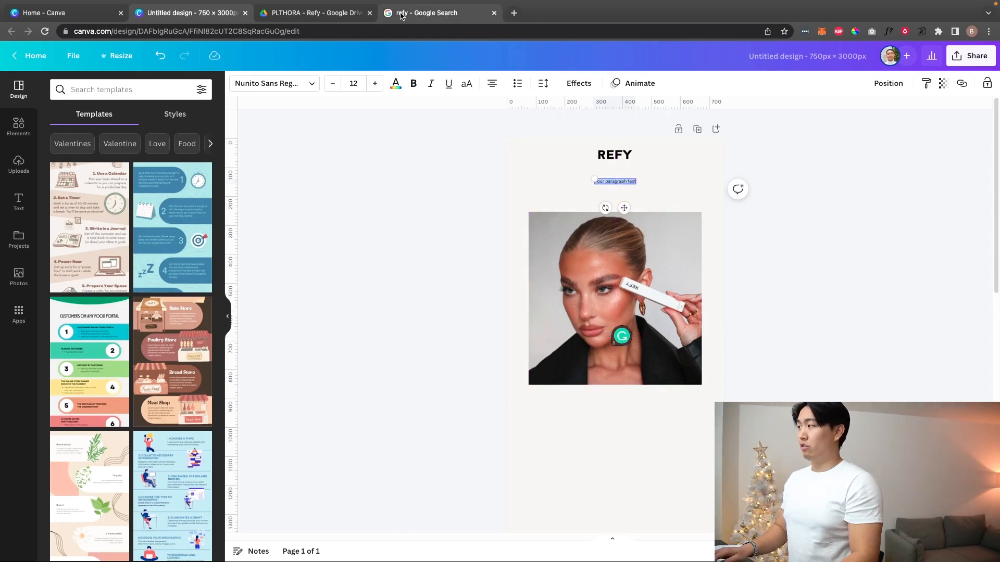
# Step: Look up the REFY brand typography sheet in Google Images, then return to the design
pyautogui.click(426, 12)
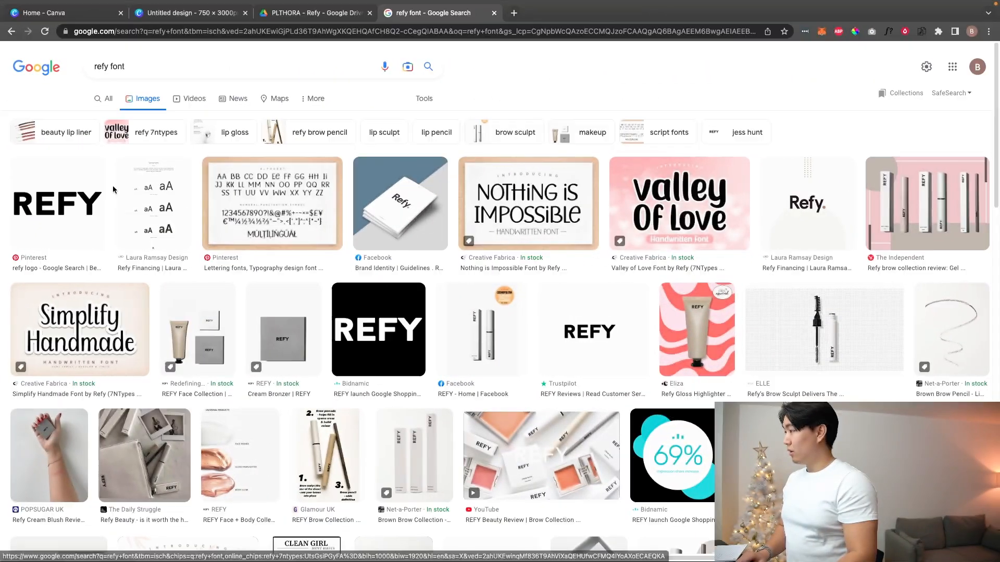
pyautogui.click(153, 203)
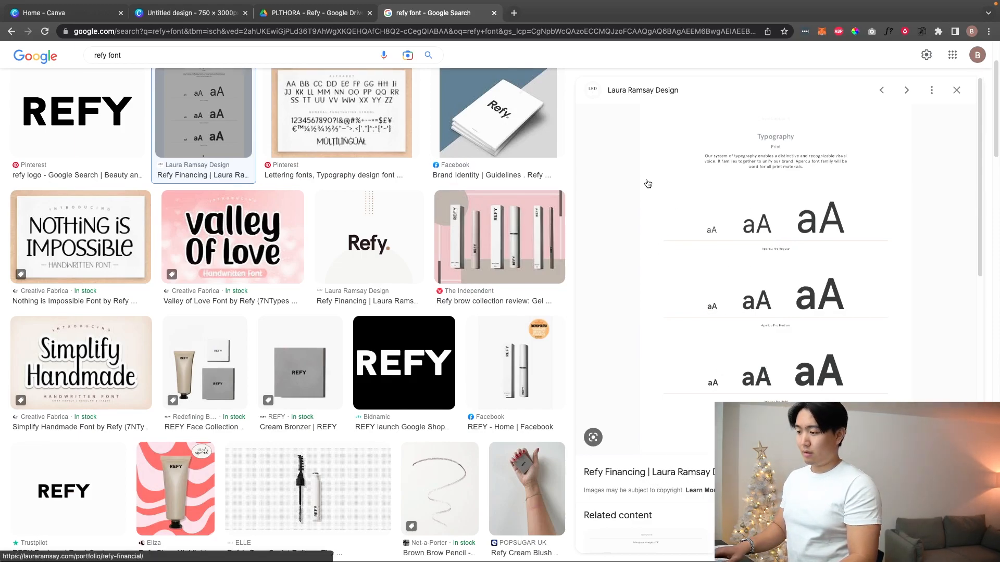
pyautogui.click(190, 13)
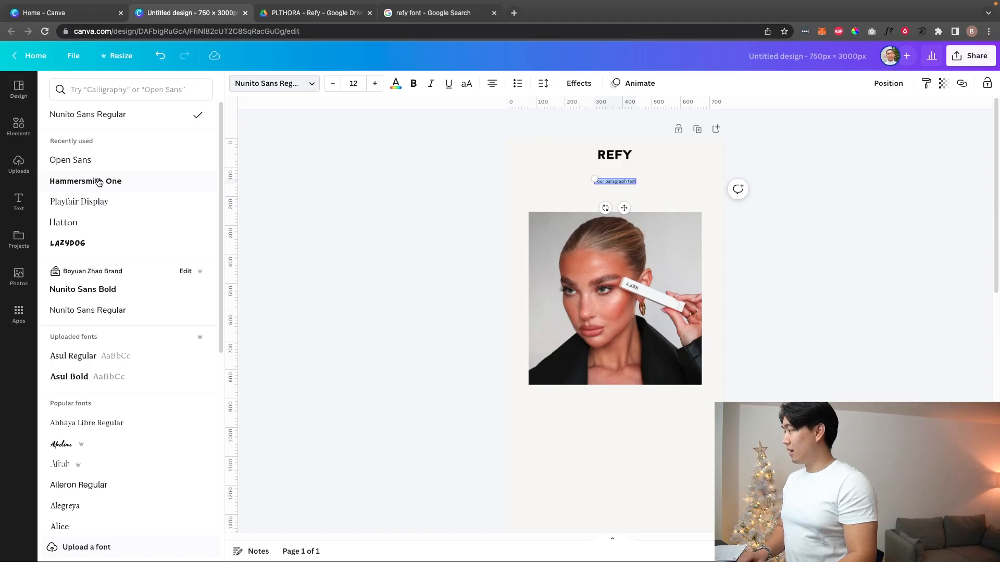
# Step: Make the text box read WELCOME TO REFY in Hammersmith One at size 32
pyautogui.click(85, 182)
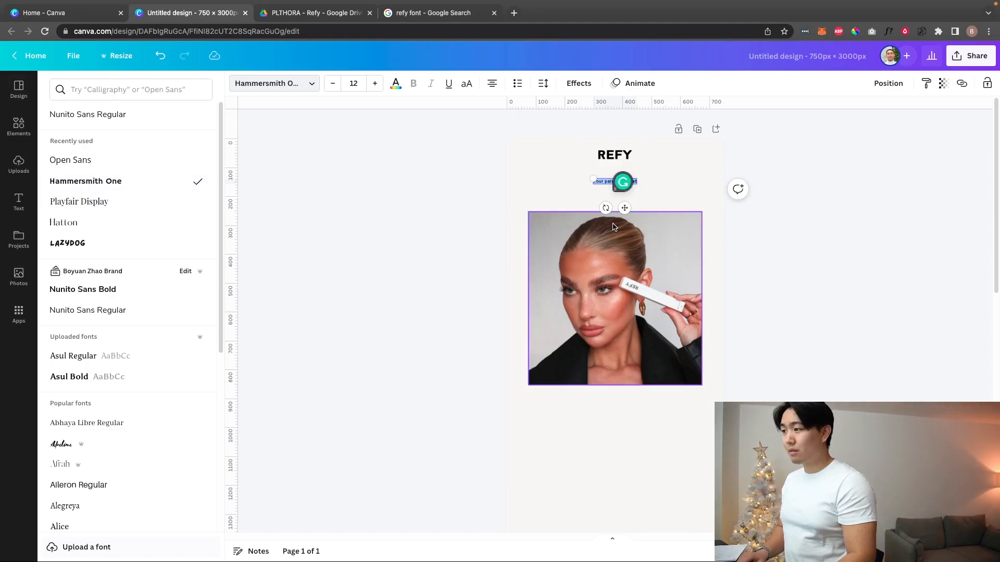
pyautogui.click(375, 83)
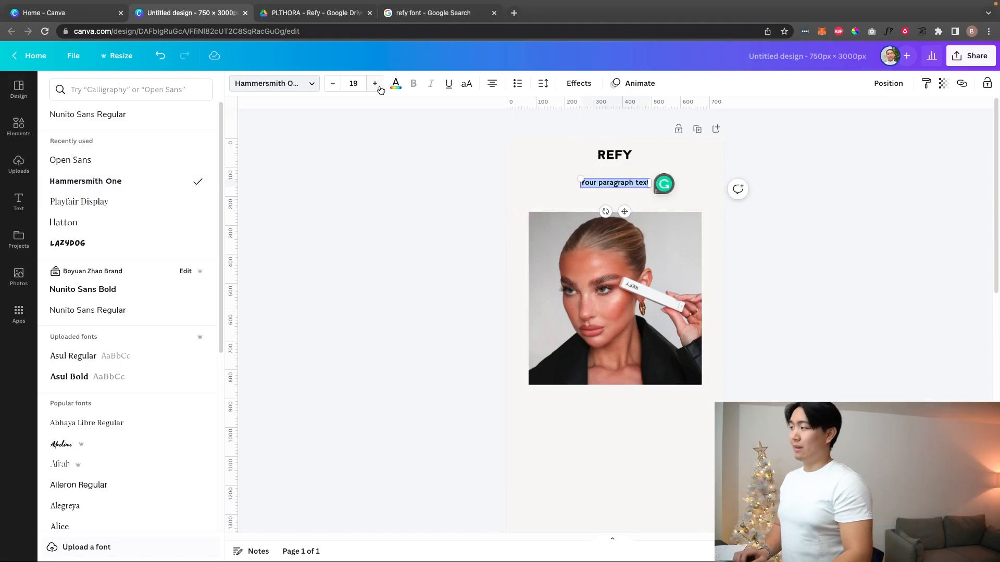
pyautogui.click(353, 84)
pyautogui.write('24')
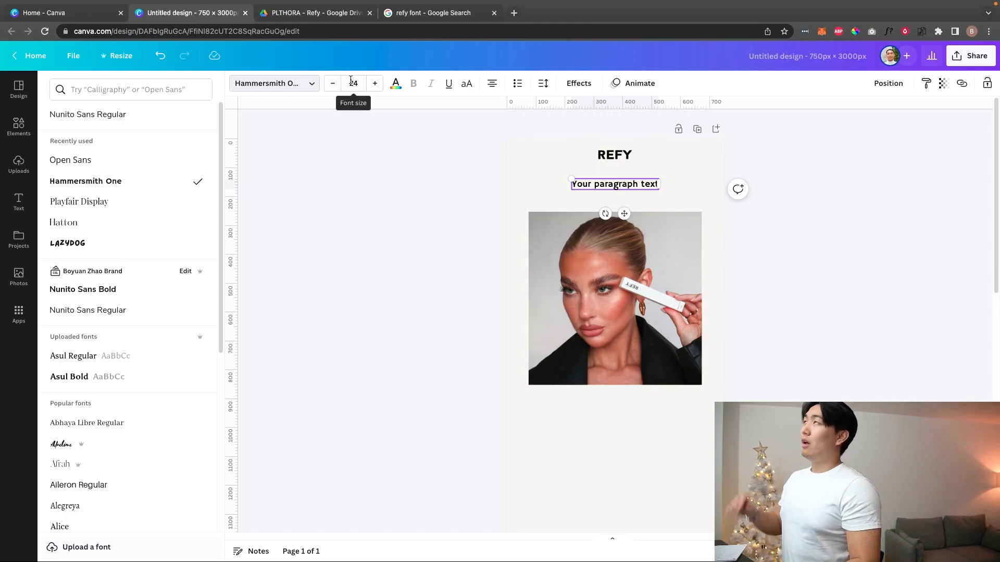
pyautogui.click(353, 83)
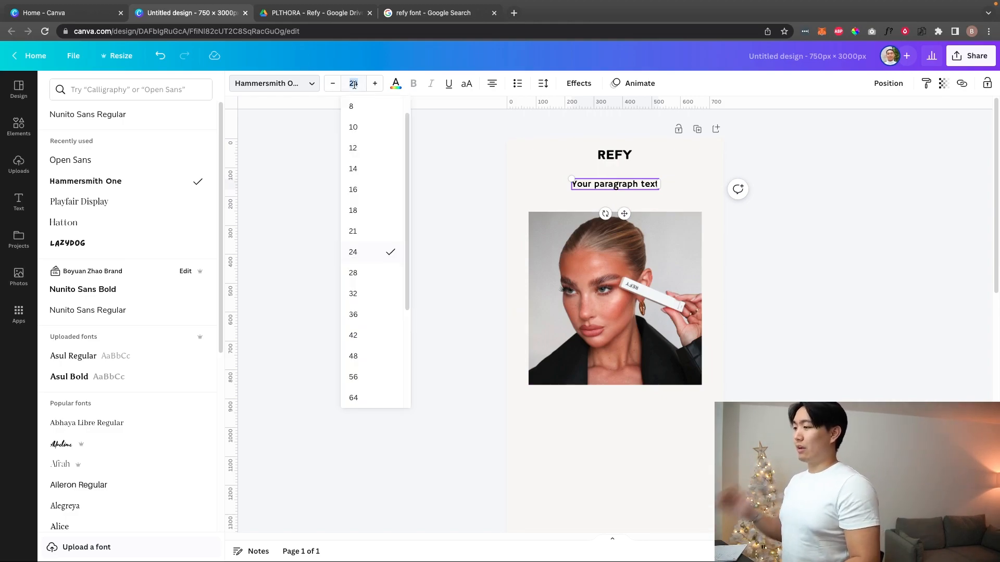
pyautogui.click(353, 294)
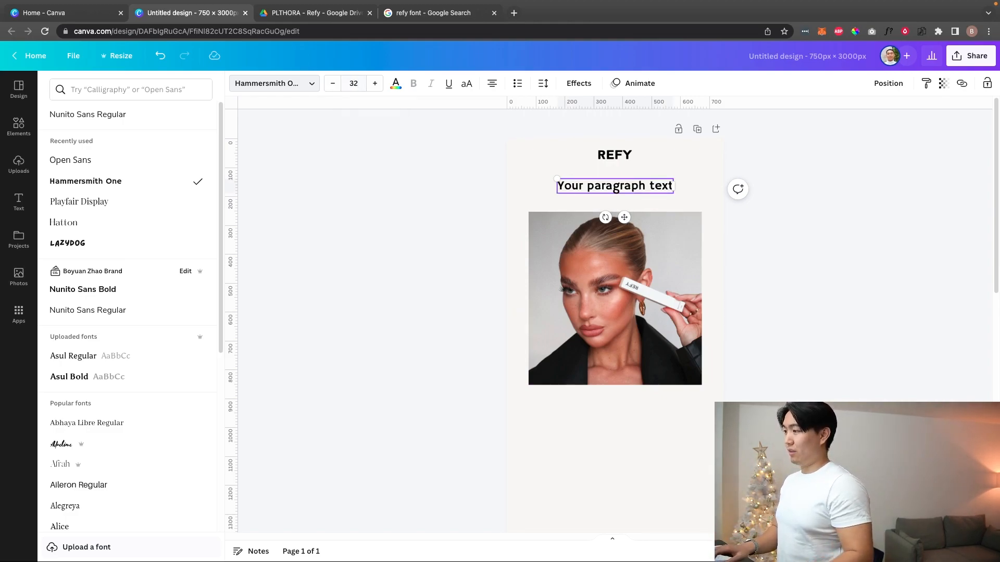
pyautogui.write('We')
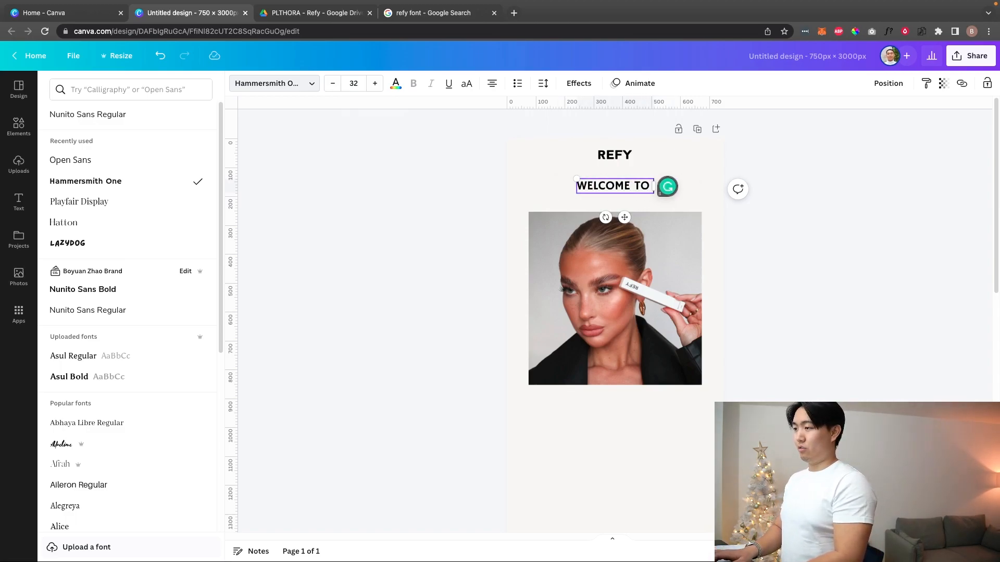
pyautogui.write('REFY')
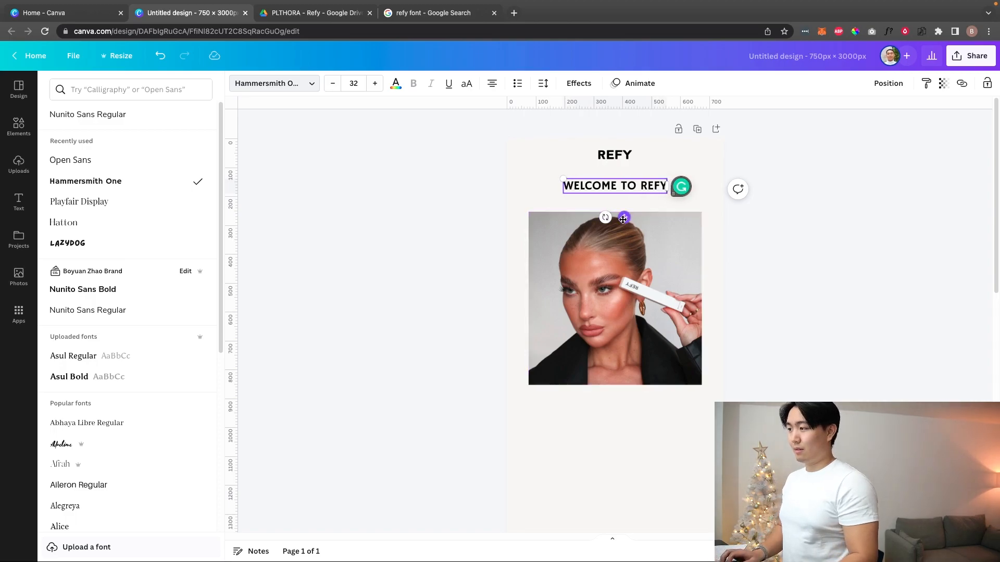
pyautogui.click(315, 13)
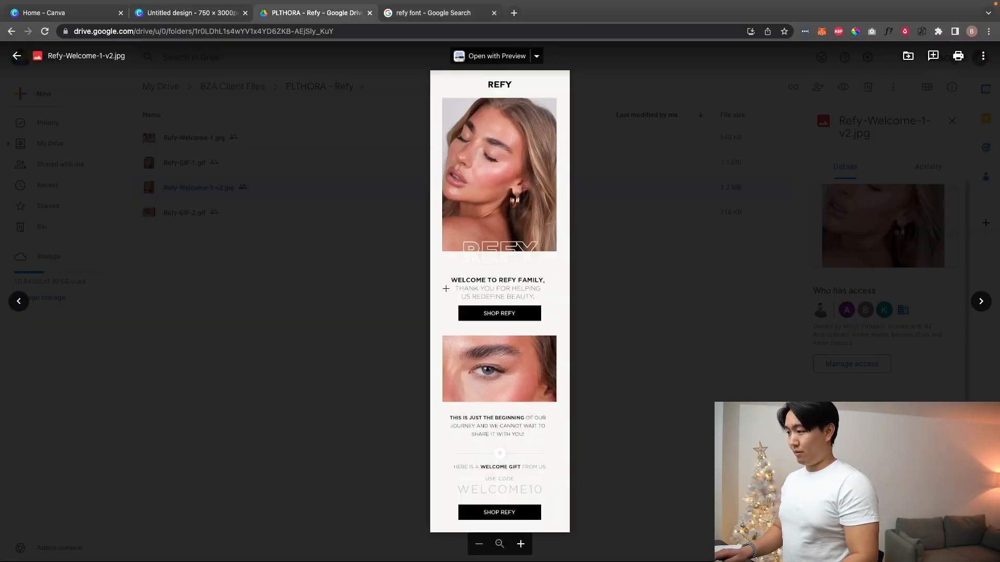
# Step: Duplicate the headline and switch the copy's font to Garet via a 'Corporate' search
pyautogui.click(189, 12)
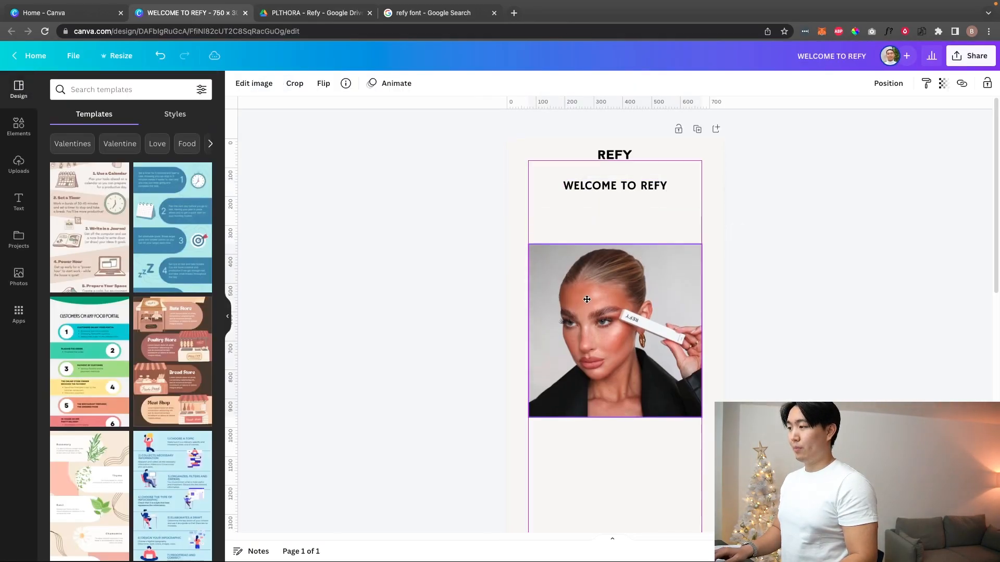
pyautogui.click(608, 229)
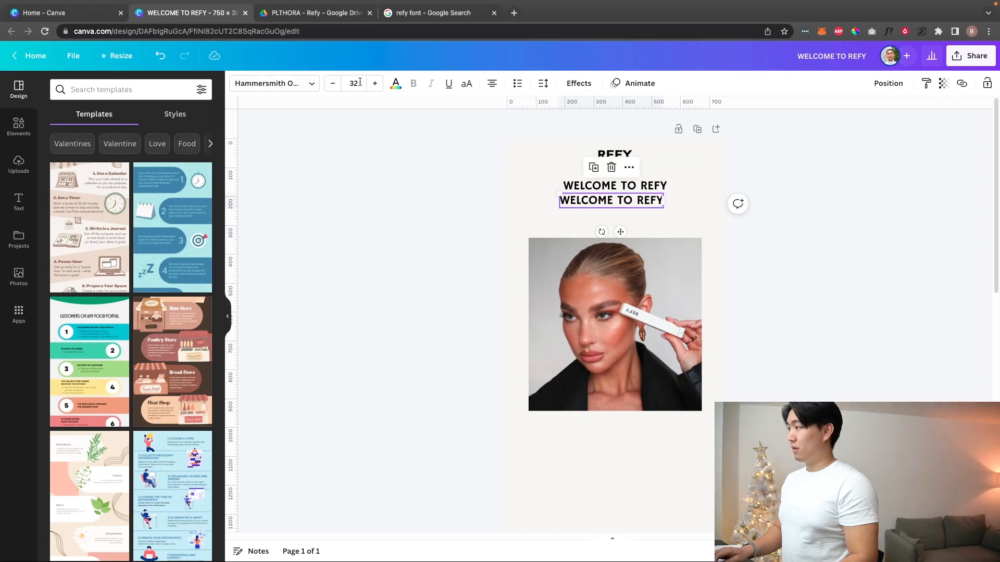
pyautogui.click(353, 83)
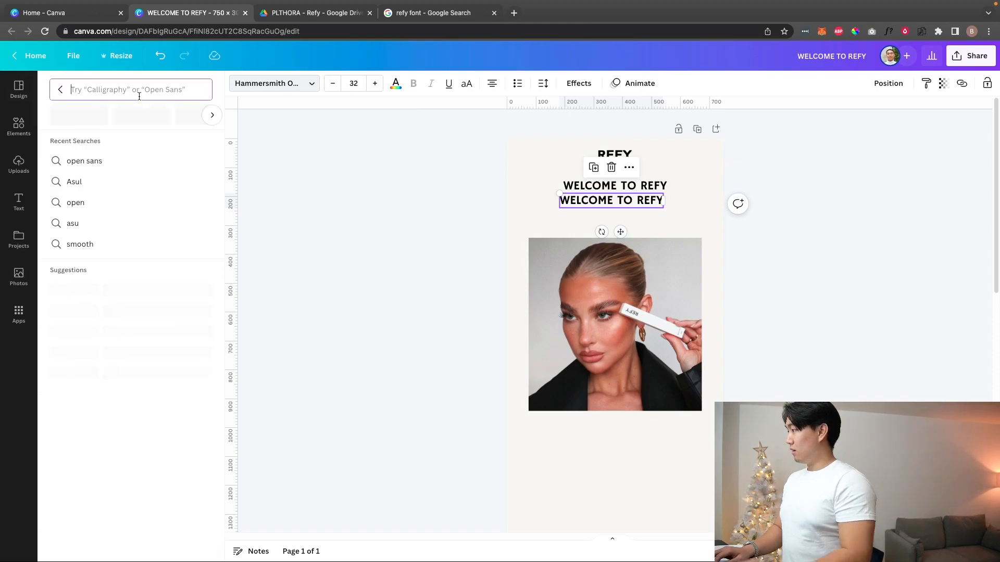
pyautogui.write('hammer')
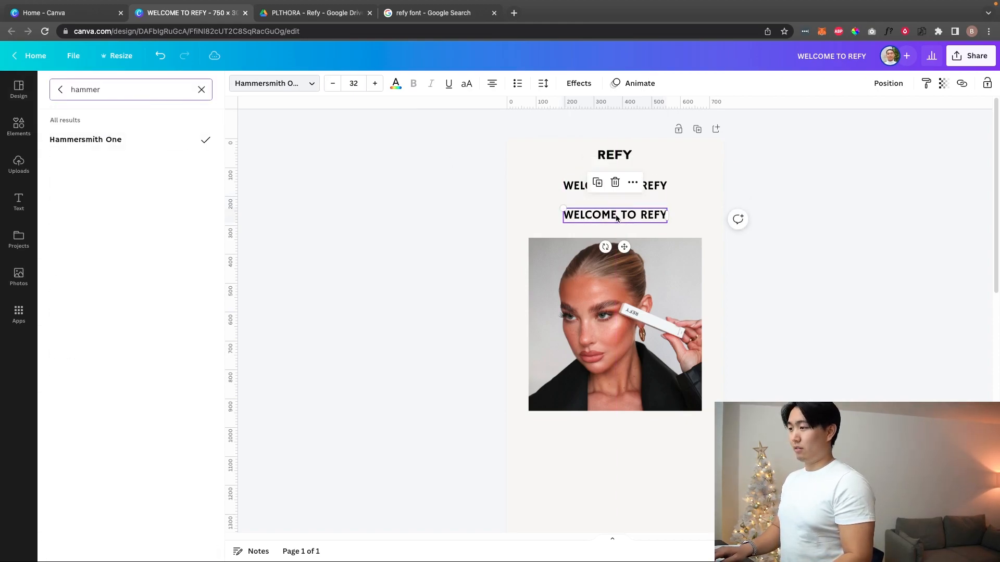
pyautogui.tripleClick(84, 89)
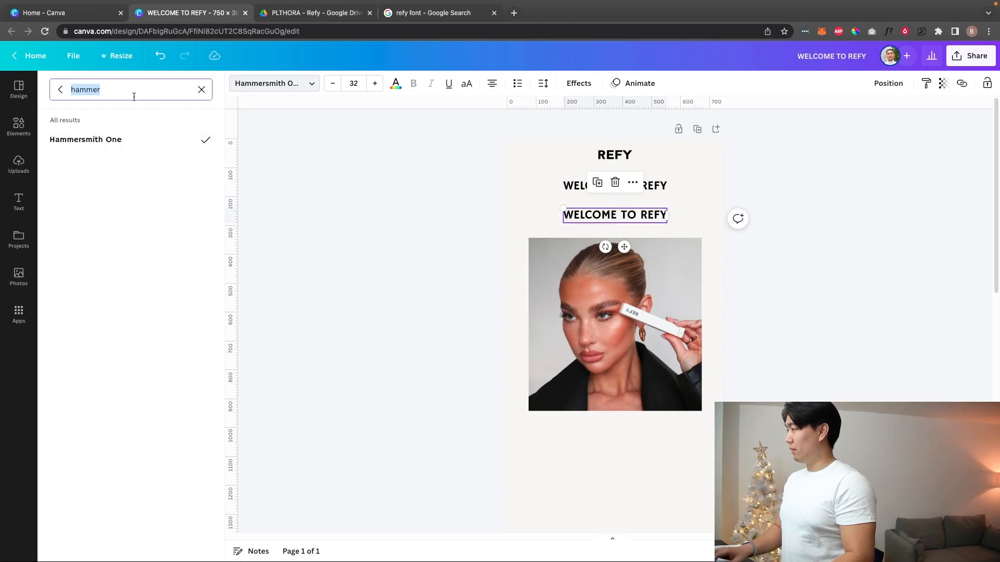
pyautogui.write('Corporate')
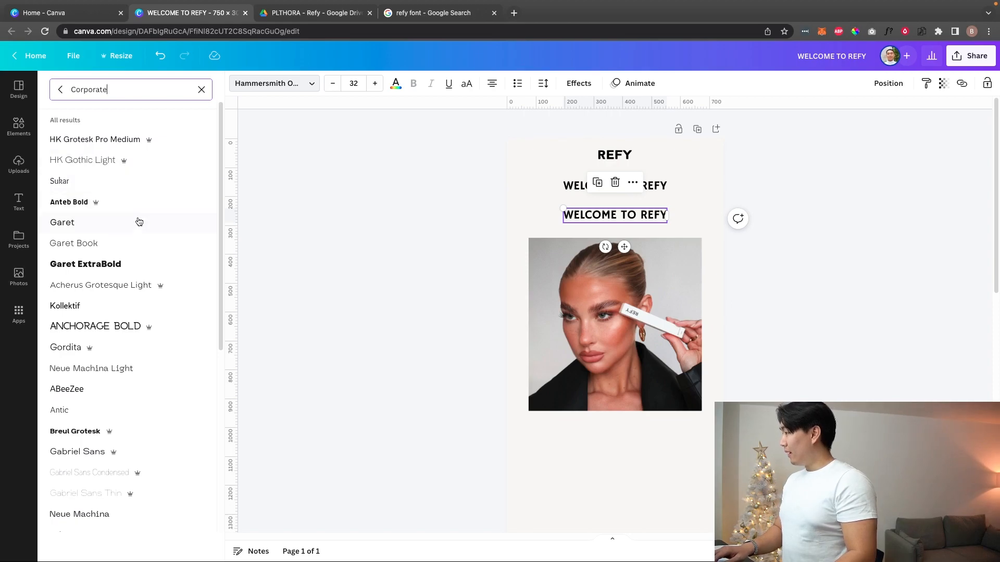
pyautogui.click(62, 222)
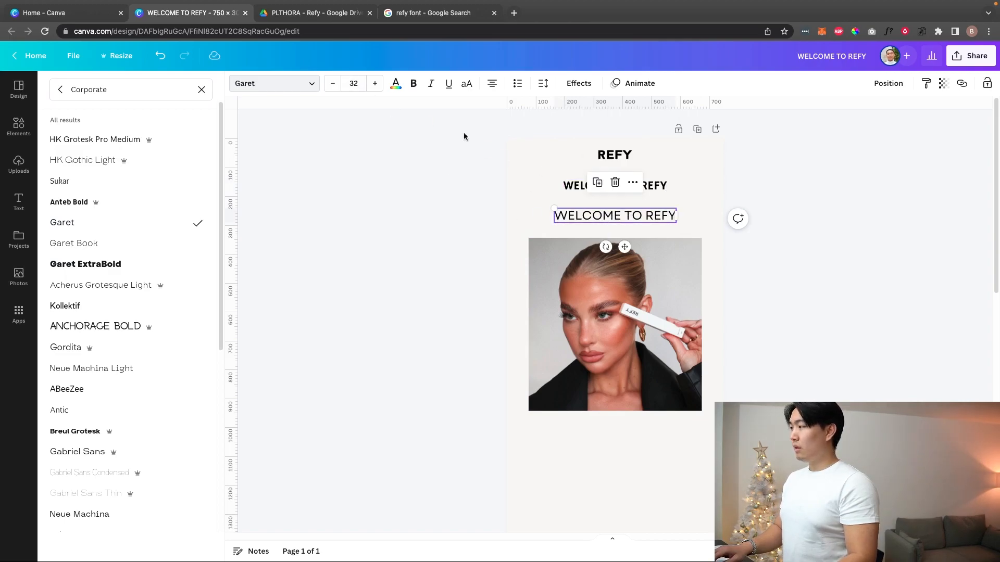
# Step: Set the copy to size 24 reading THANK YOU FOR HELPING US REDEFINE BEAUTY
pyautogui.click(353, 83)
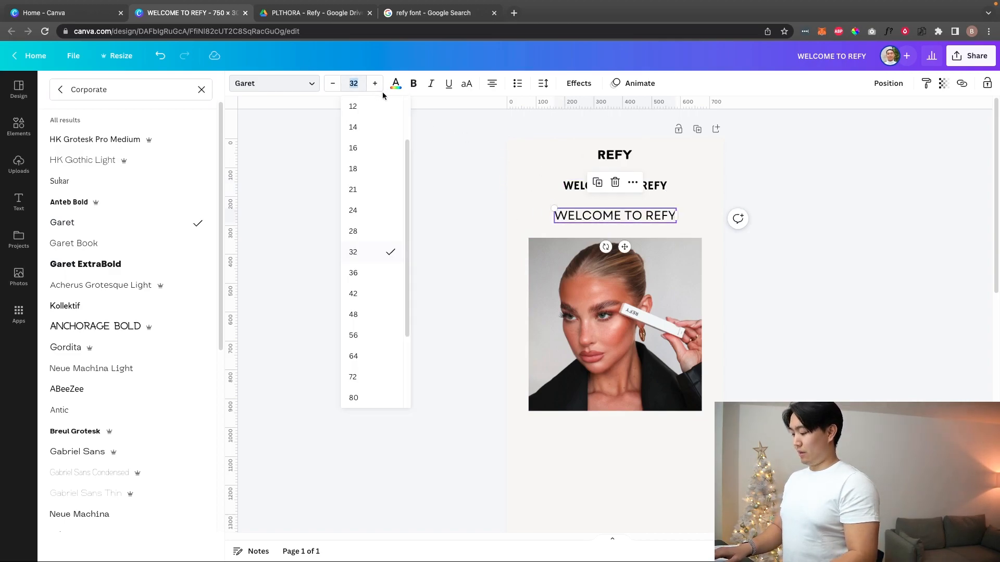
pyautogui.click(353, 211)
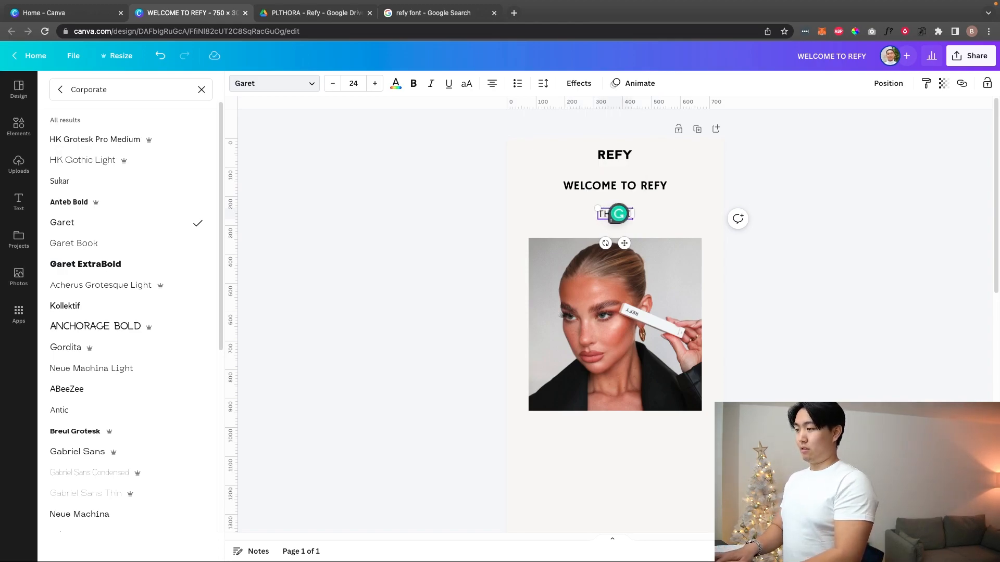
pyautogui.write('THANK YOU FOR HELPING US REDEFINE')
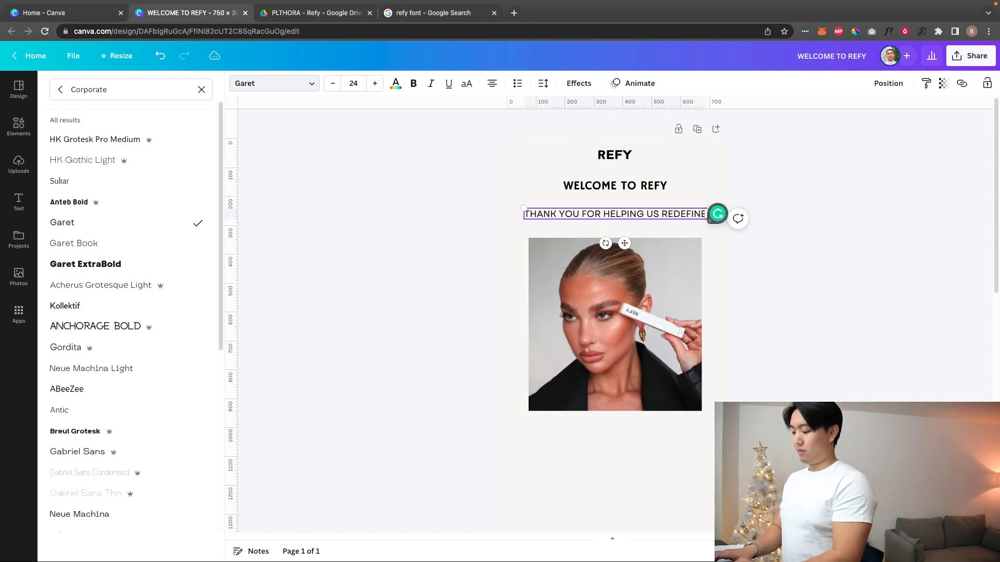
pyautogui.write('BEAUTY')
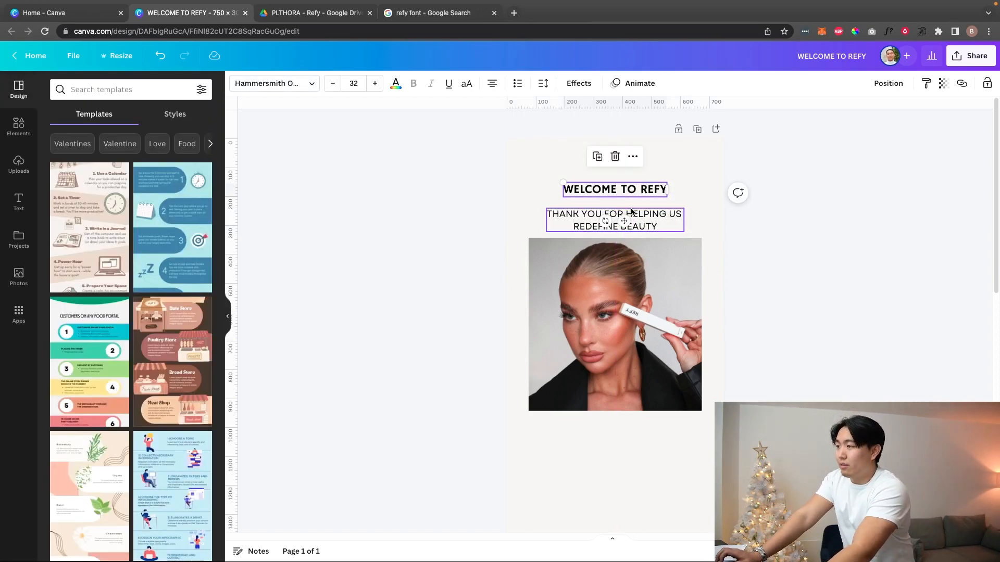
# Step: Enlarge the headline's font size a couple of steps
pyautogui.click(374, 83)
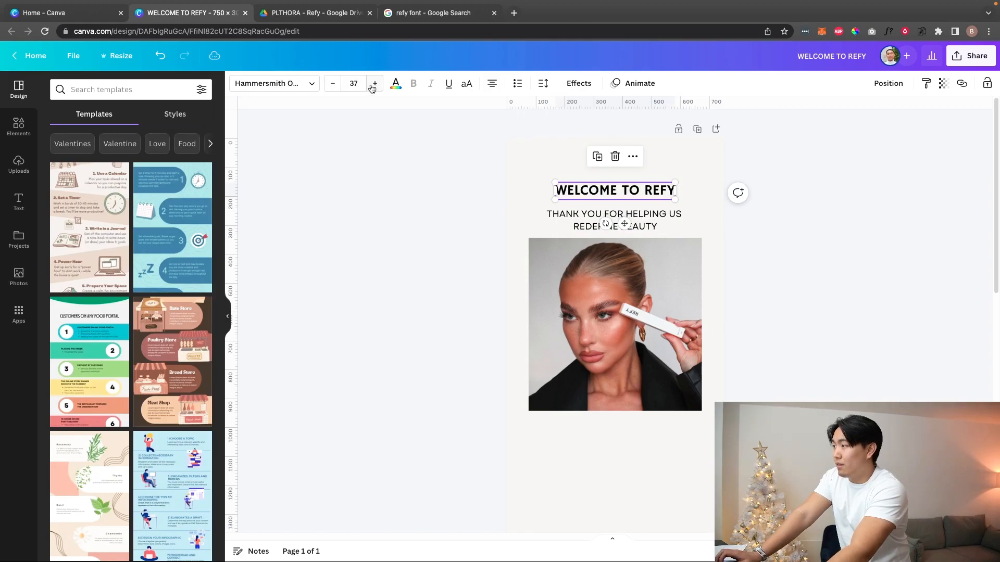
pyautogui.click(374, 83)
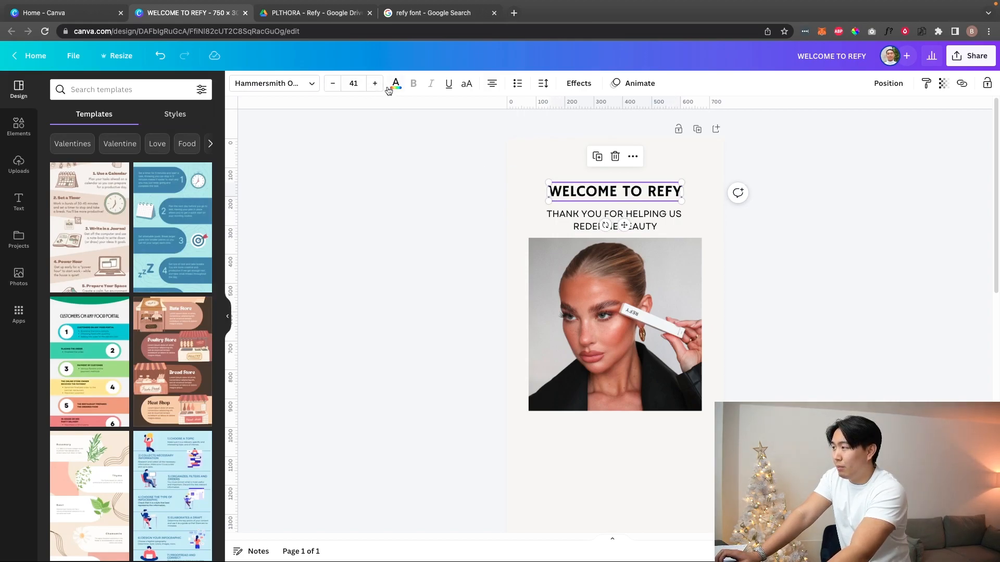
pyautogui.click(615, 214)
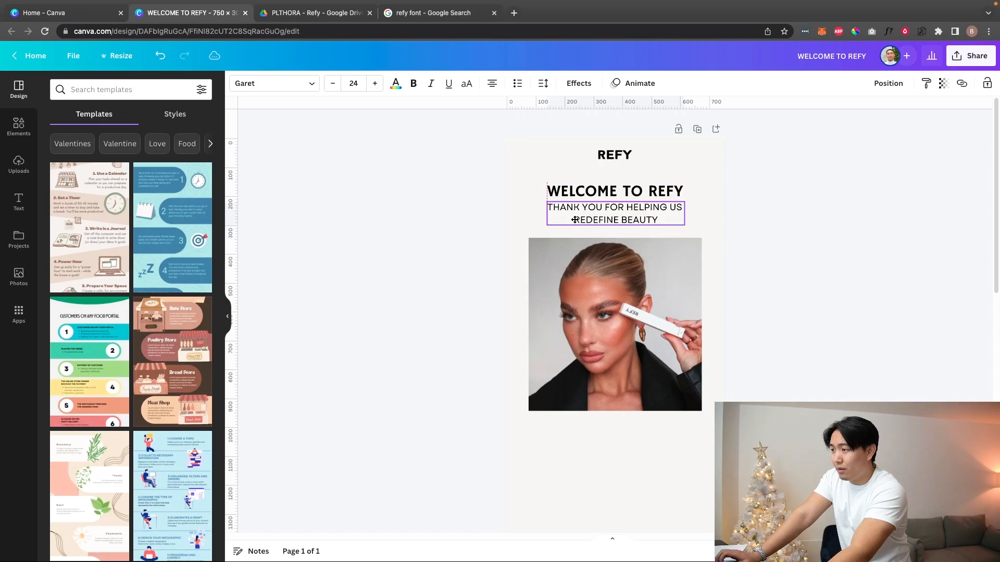
pyautogui.click(614, 324)
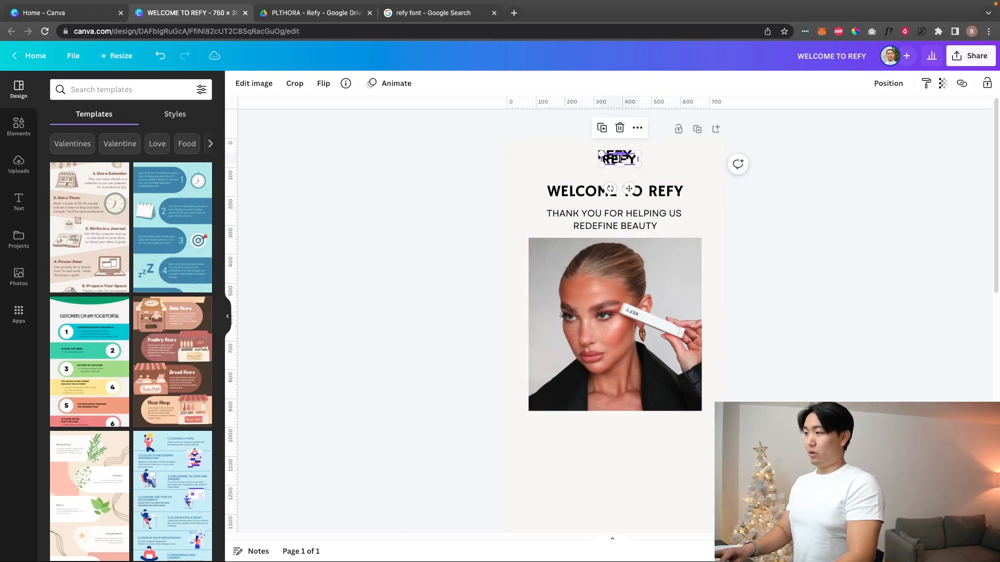
# Step: Place a REFY text element over the photo's bottom edge
pyautogui.moveTo(619, 158); pyautogui.dragTo(586, 411)
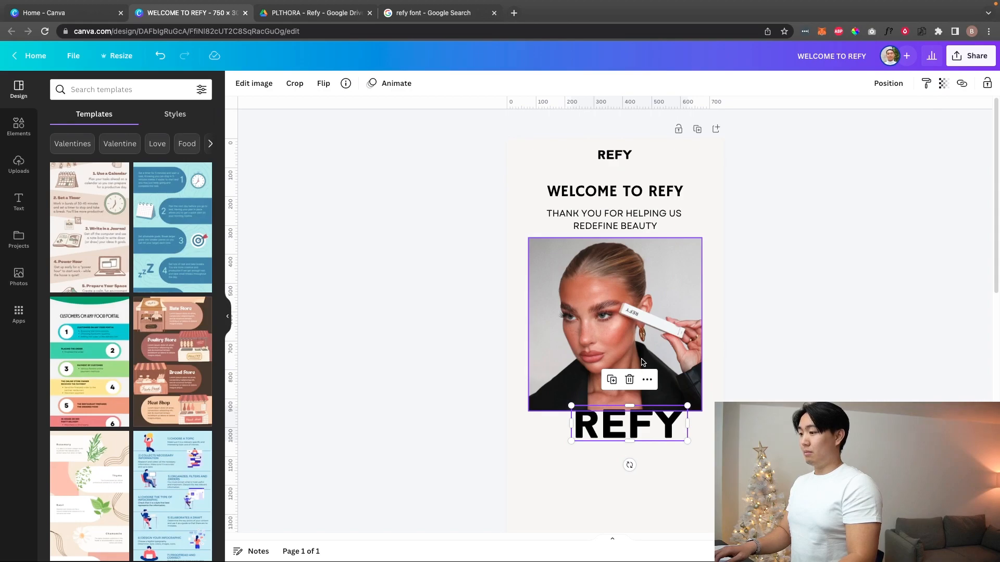
pyautogui.click(254, 84)
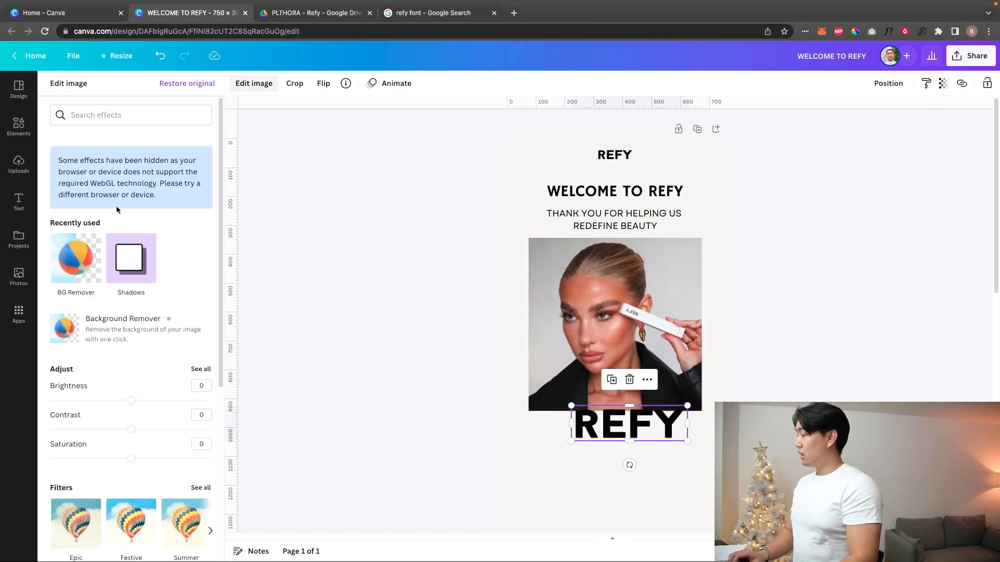
pyautogui.scroll(-3)
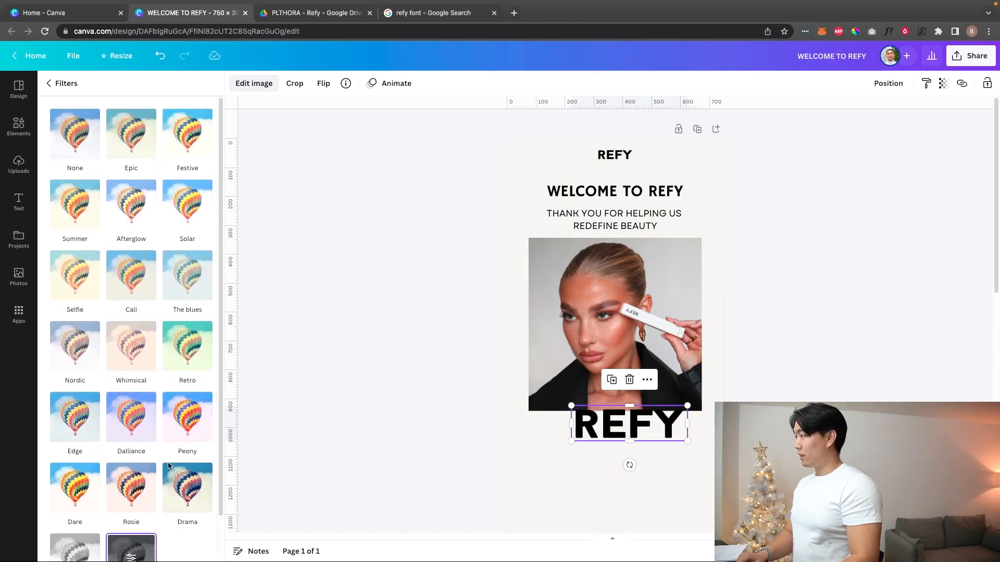
pyautogui.click(75, 133)
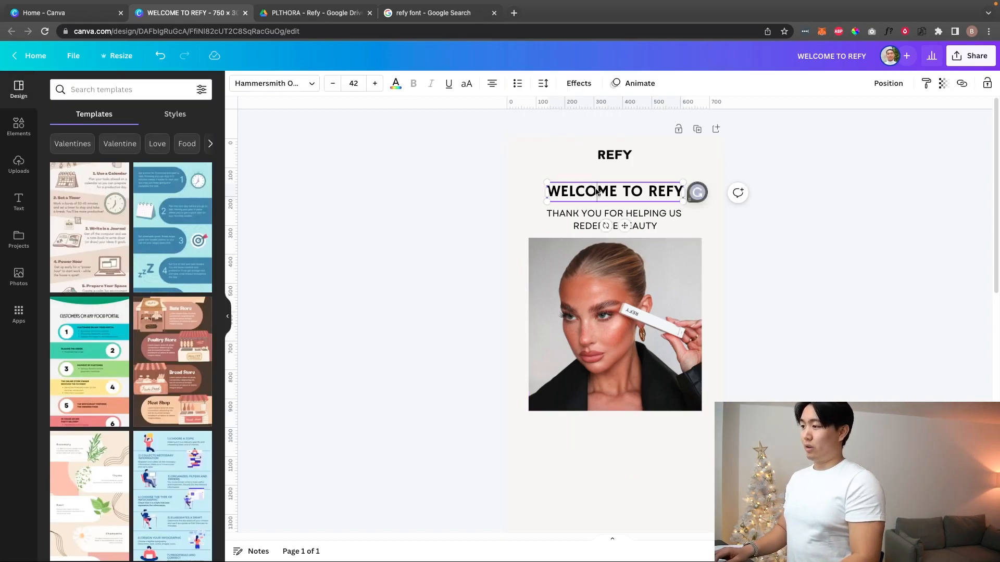
pyautogui.doubleClick(629, 192)
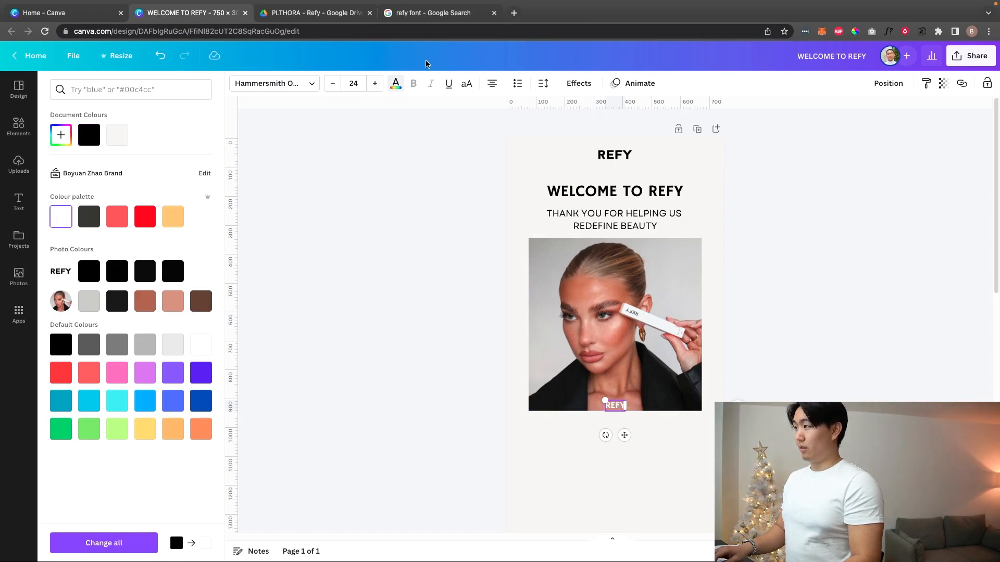
# Step: Make the REFY overlay white at size 90 with the Hollow text effect
pyautogui.click(375, 84)
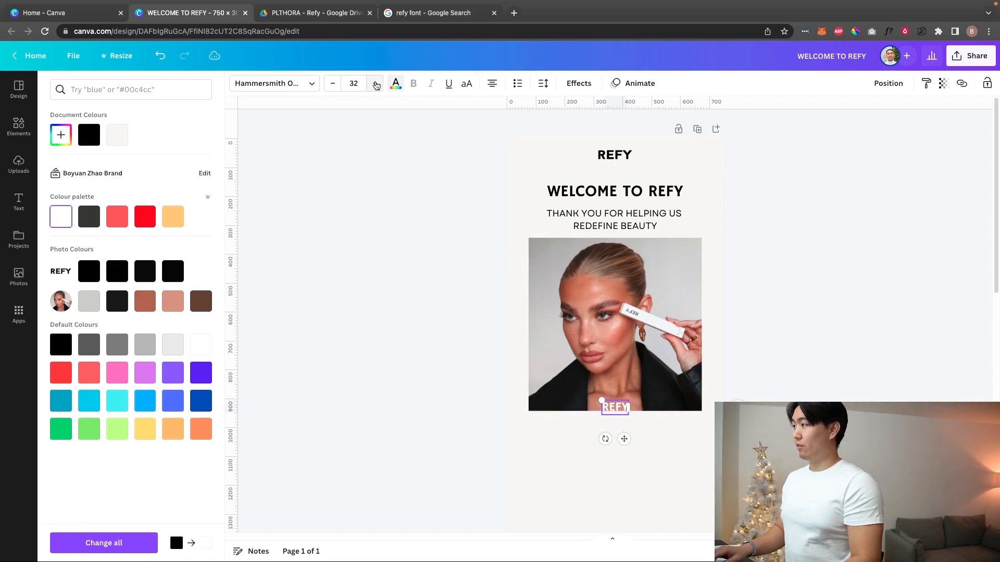
pyautogui.click(375, 84)
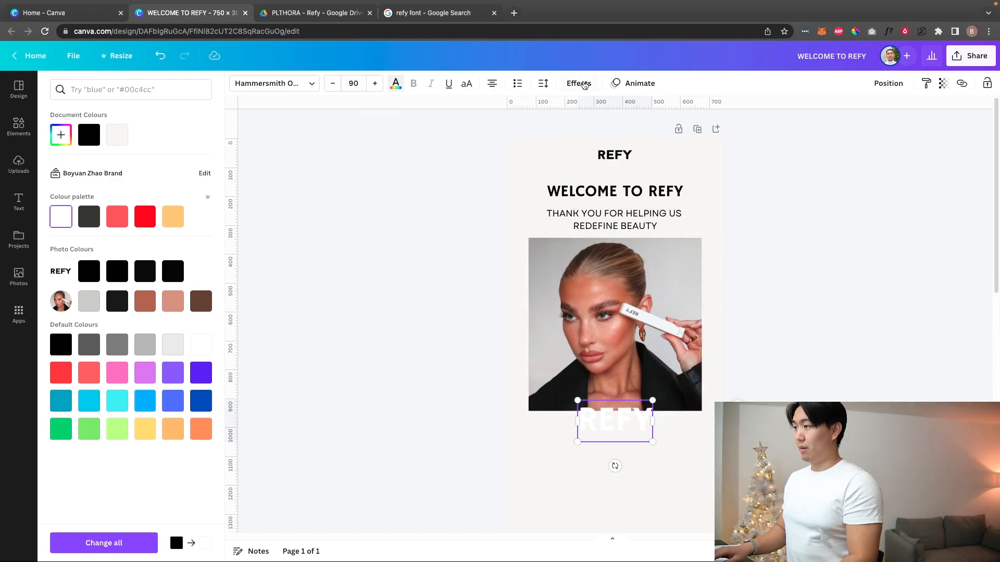
pyautogui.click(578, 83)
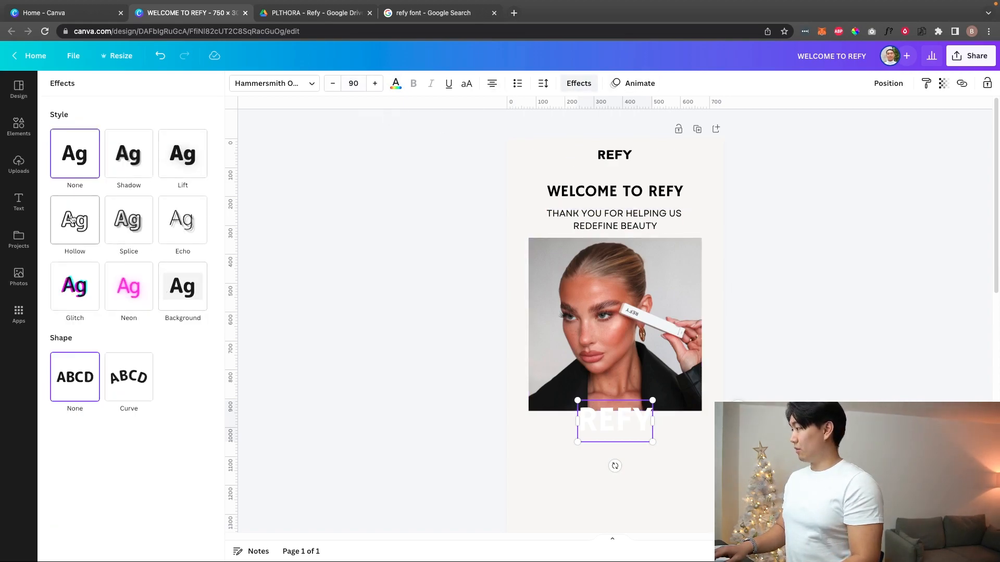
pyautogui.click(75, 219)
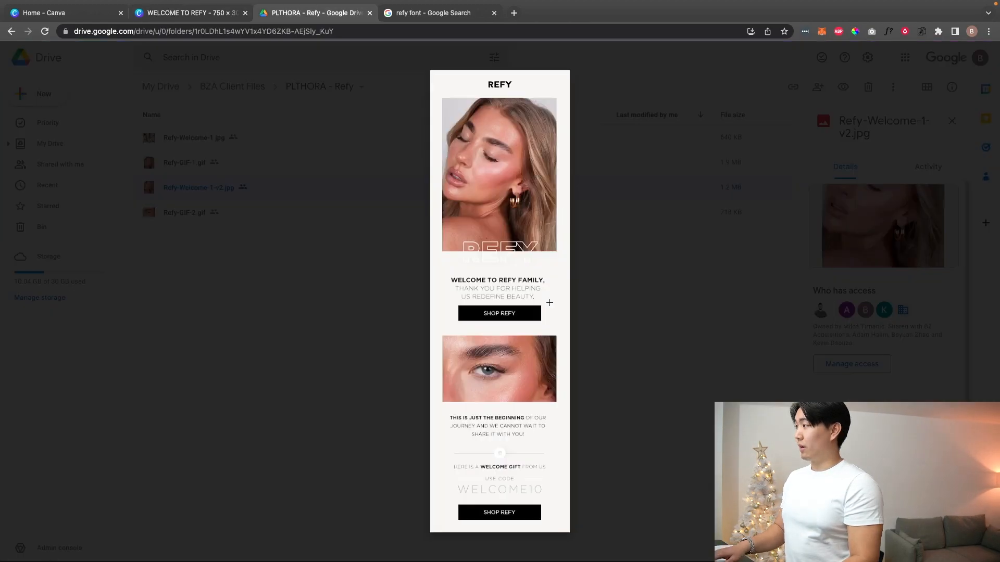
# Step: Return to the Canva email design after checking the reference image
pyautogui.click(185, 12)
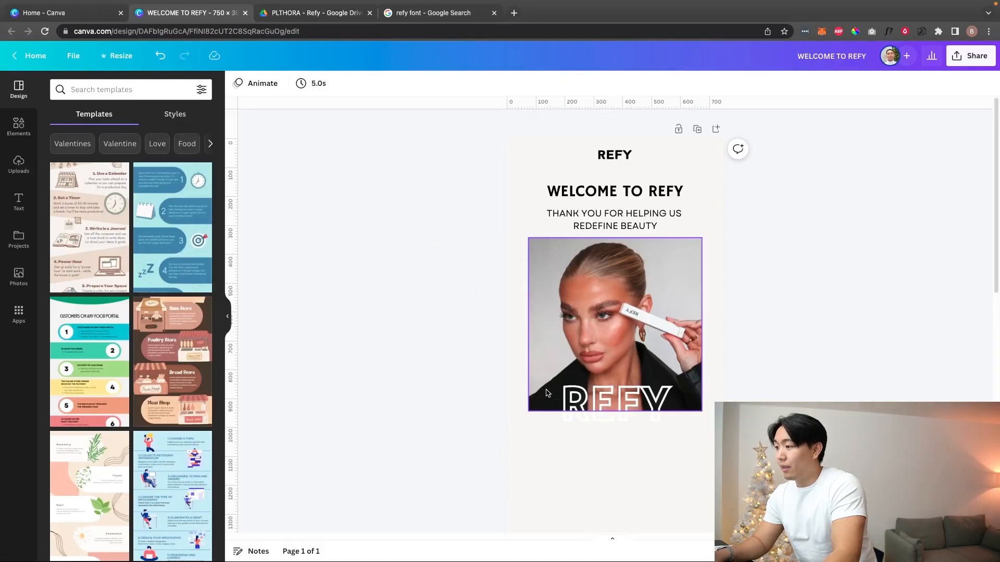
# Step: Add a square from Elements, stretch it into a black bar centred below the photo
pyautogui.click(338, 152)
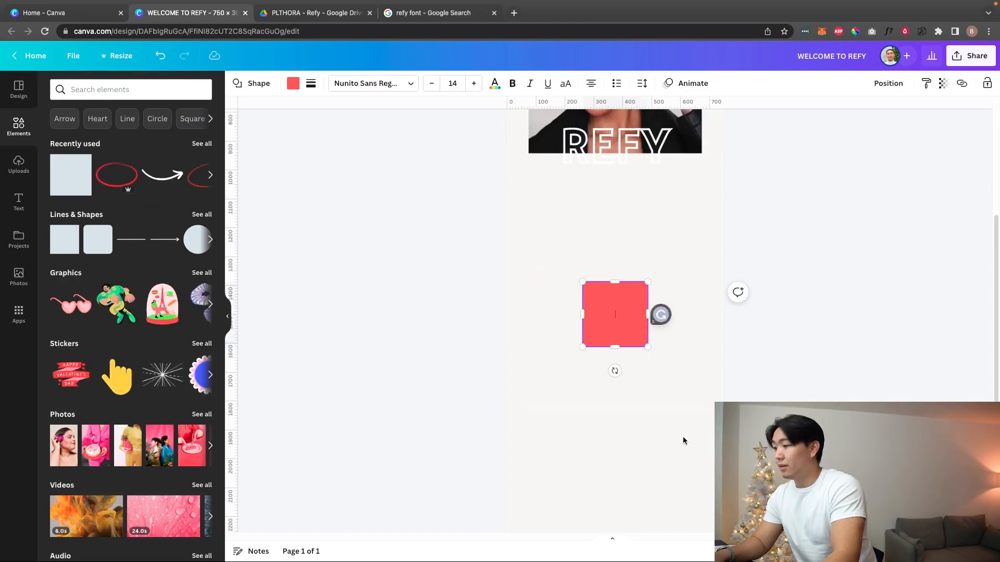
pyautogui.moveTo(615, 315); pyautogui.dragTo(600, 224)
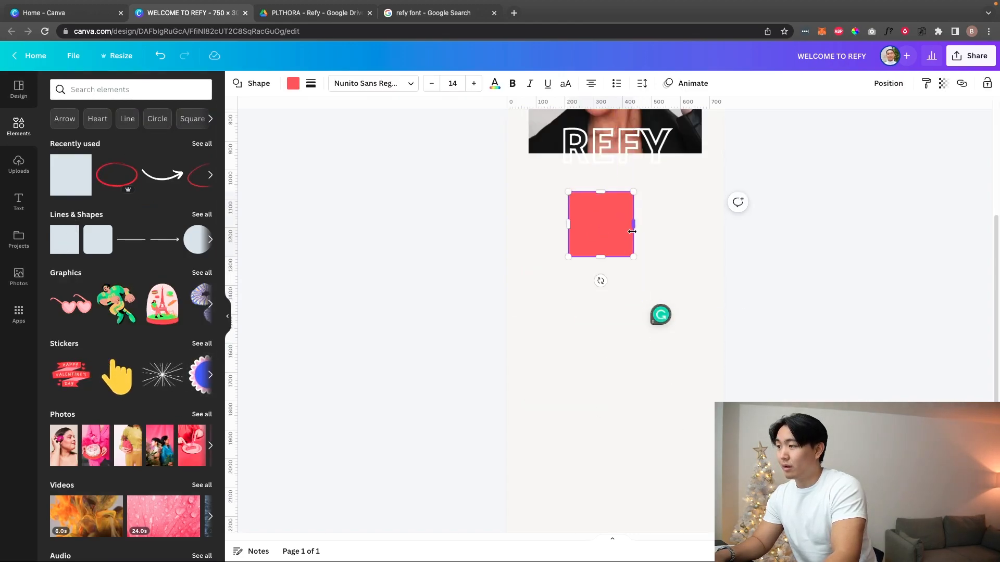
pyautogui.moveTo(634, 231); pyautogui.dragTo(688, 228)
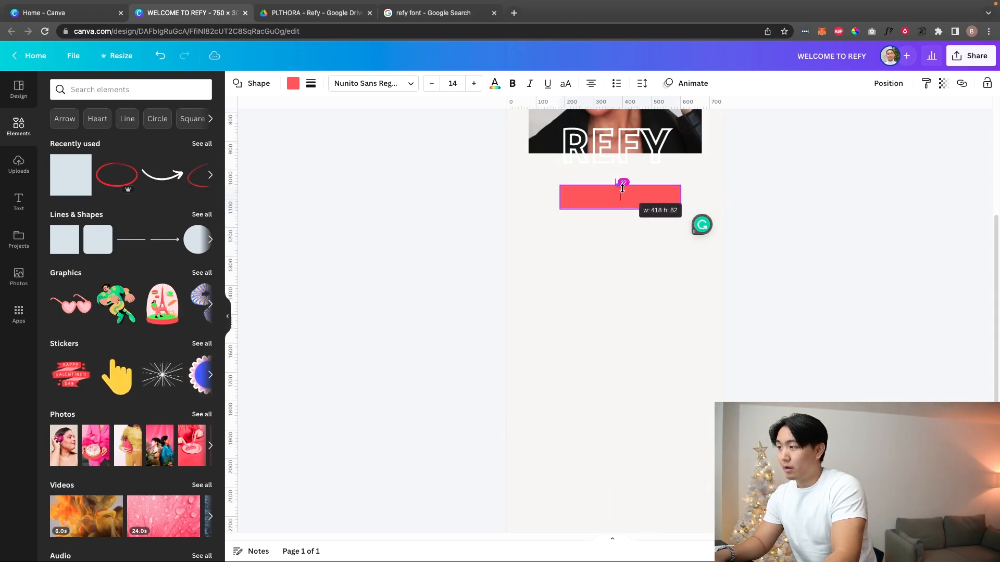
pyautogui.moveTo(619, 196); pyautogui.dragTo(624, 191)
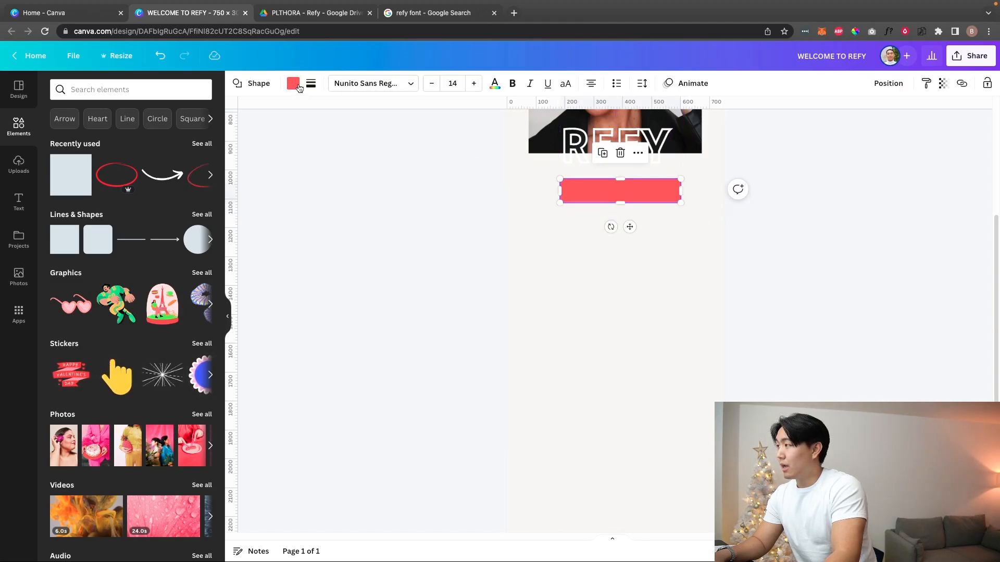
pyautogui.click(292, 84)
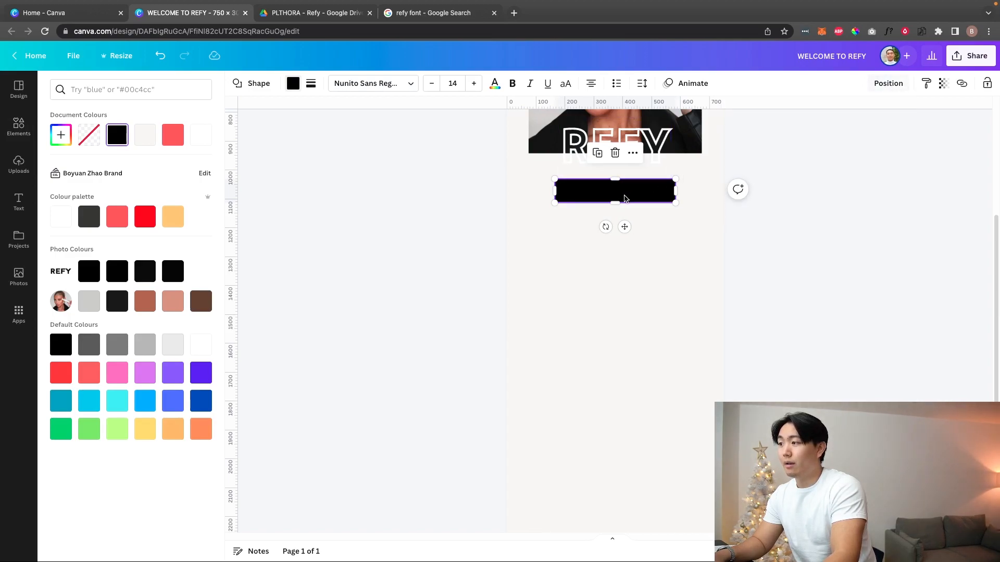
pyautogui.moveTo(624, 195); pyautogui.dragTo(616, 195)
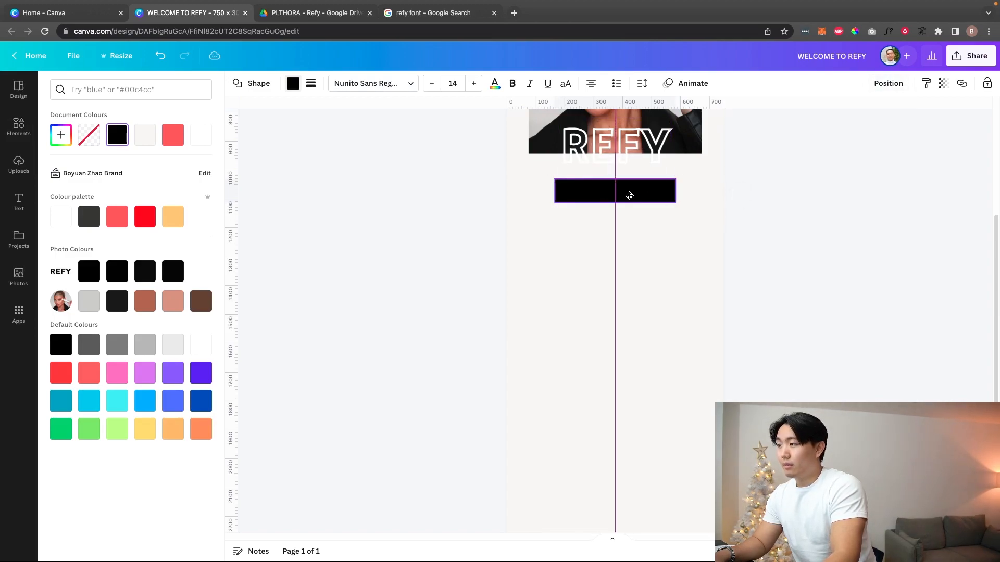
# Step: Label the bar SHOP NOW in Hammersmith One at a slightly larger size
pyautogui.write('hammer')
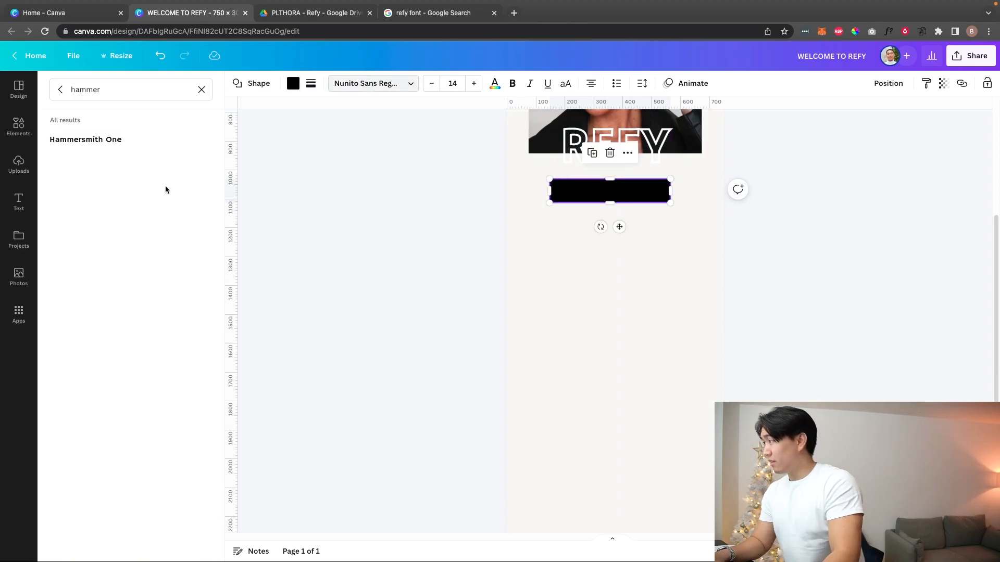
pyautogui.click(84, 139)
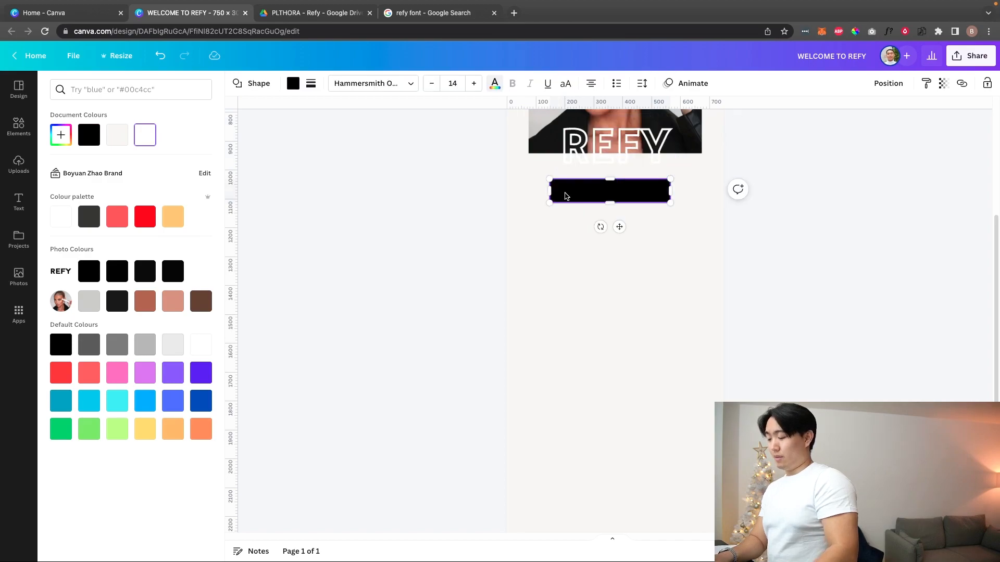
pyautogui.write('SHOP NOW')
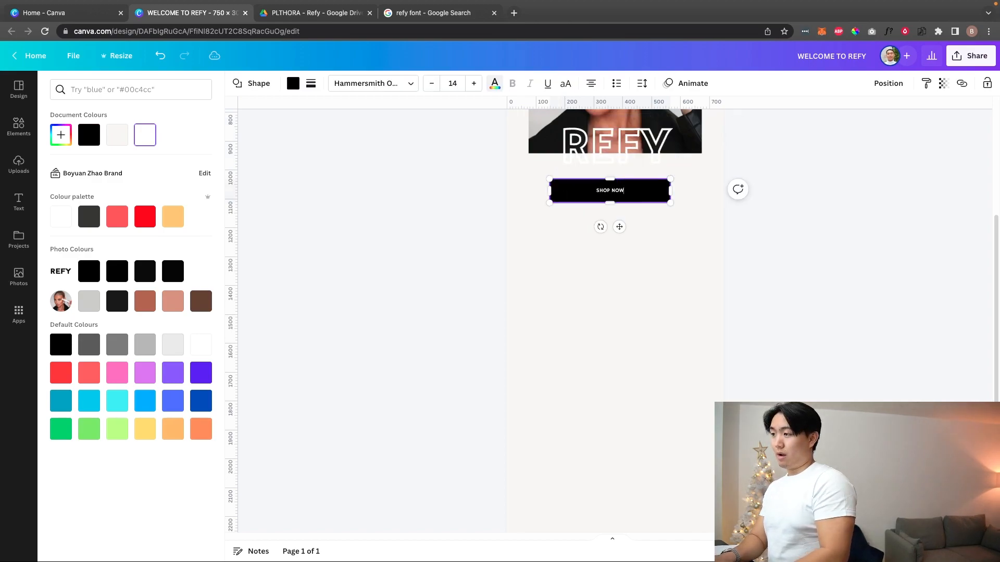
pyautogui.click(473, 83)
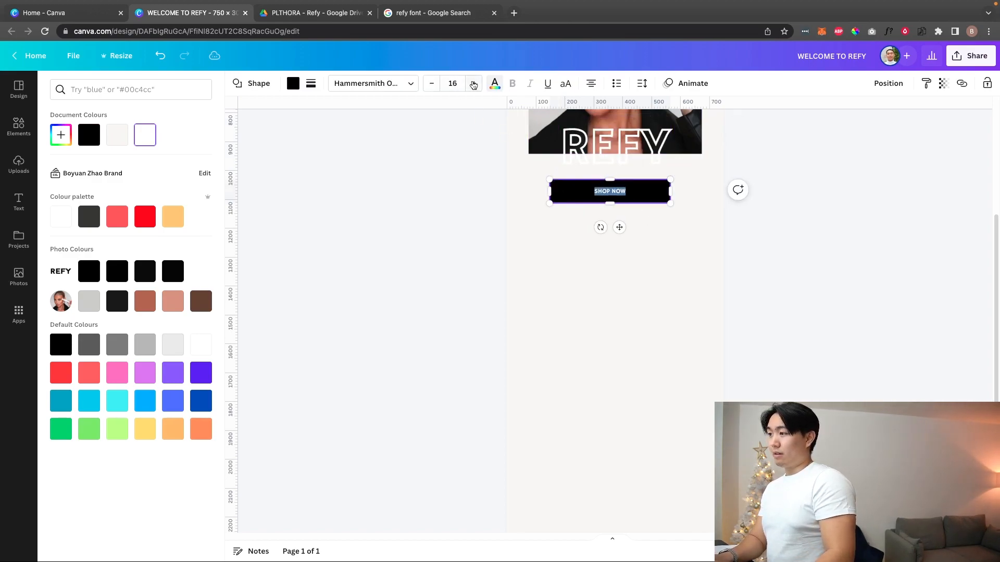
pyautogui.click(473, 83)
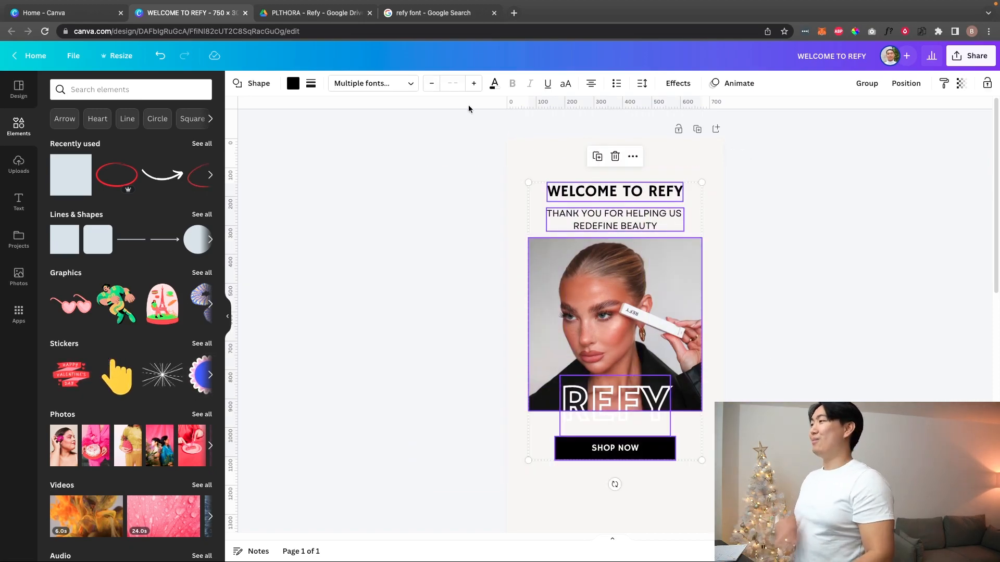
# Step: Switch to the Google Drive reference email image for comparison
pyautogui.click(313, 13)
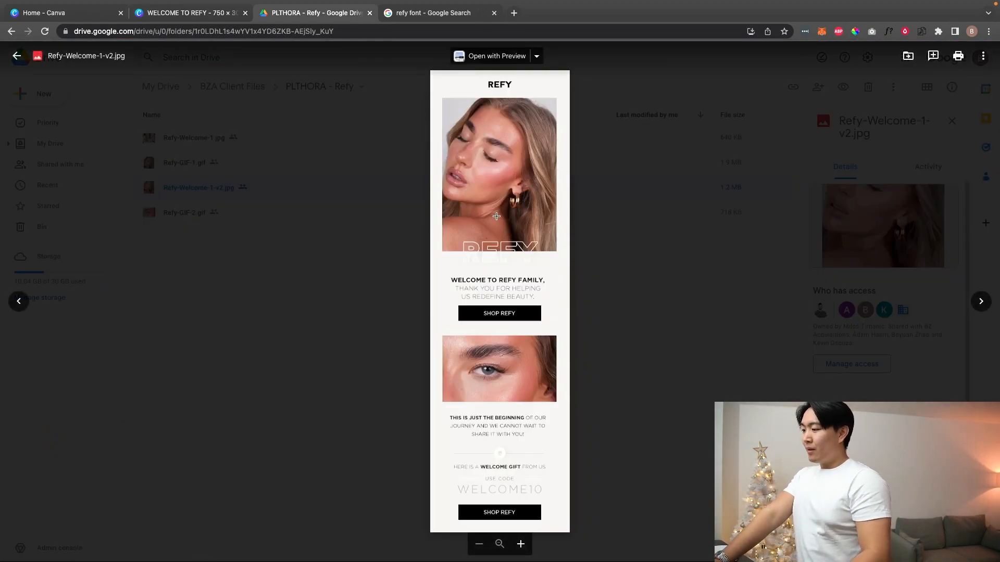
pyautogui.moveTo(429, 396)
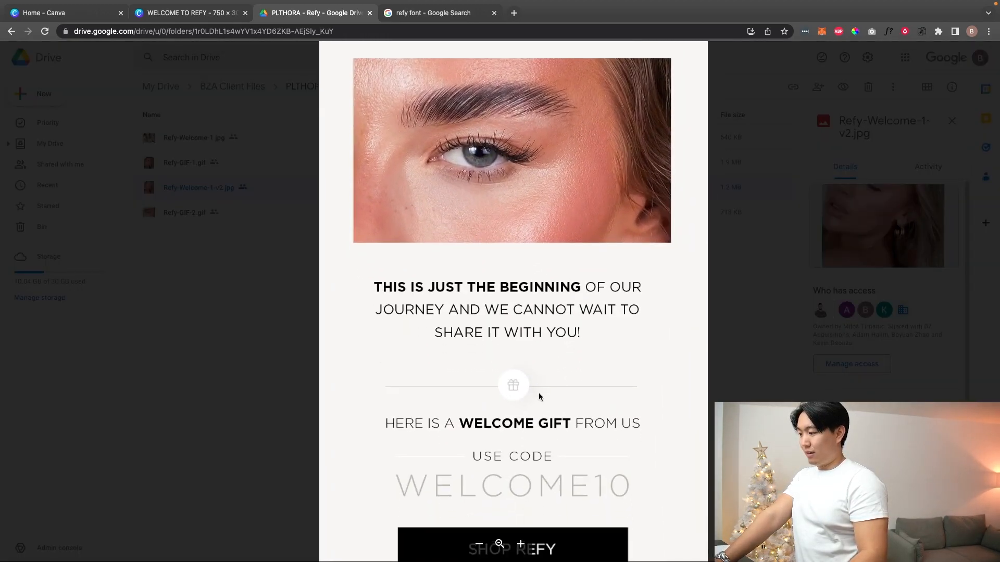
# Step: Add a gift icon from Elements below the button and recolour it white
pyautogui.click(186, 12)
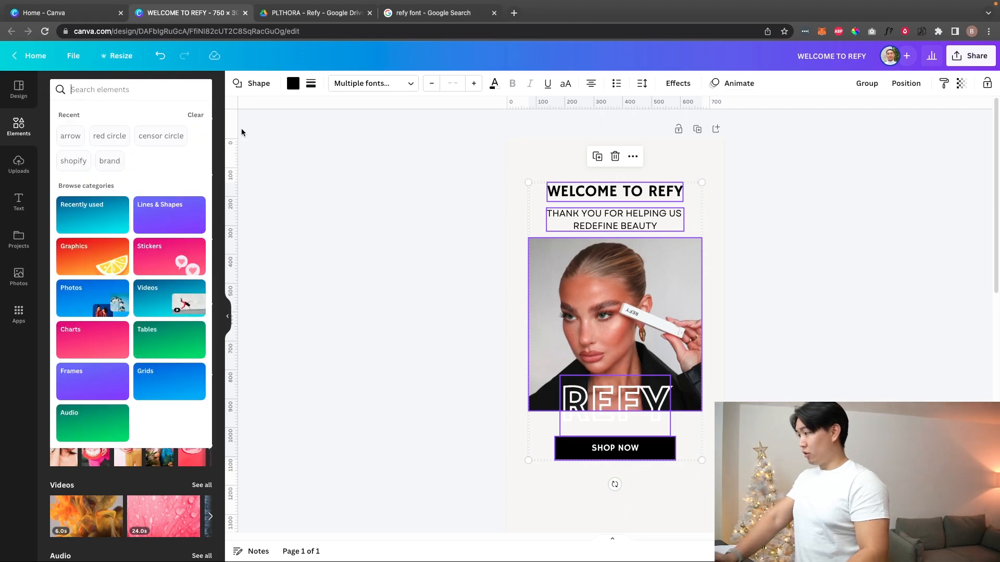
pyautogui.write('gift icon')
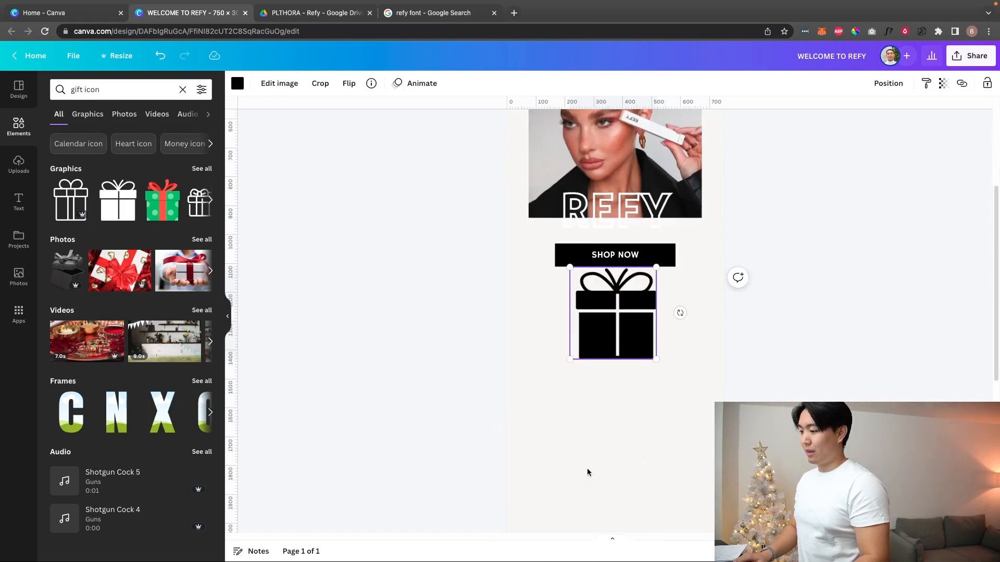
pyautogui.click(237, 84)
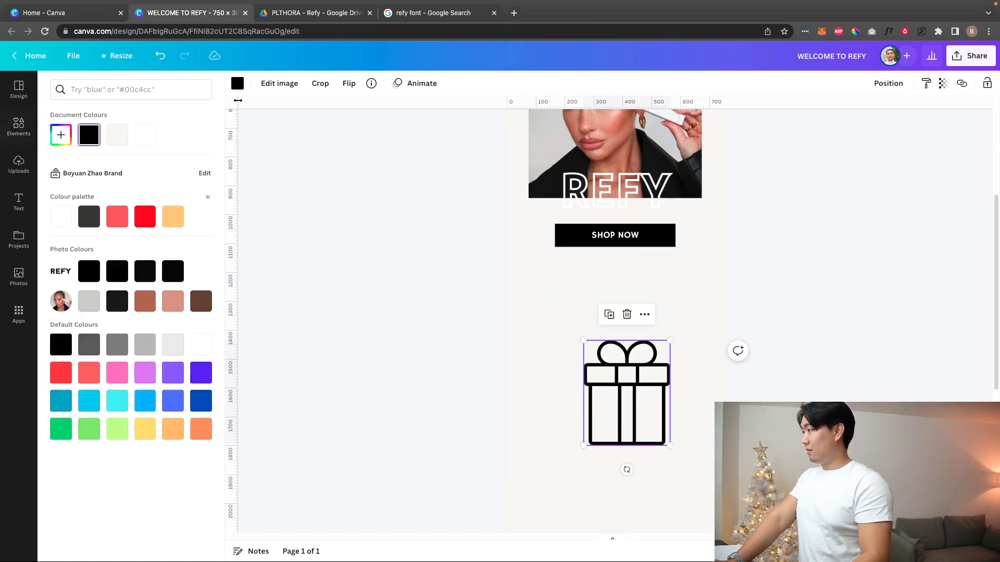
pyautogui.click(144, 135)
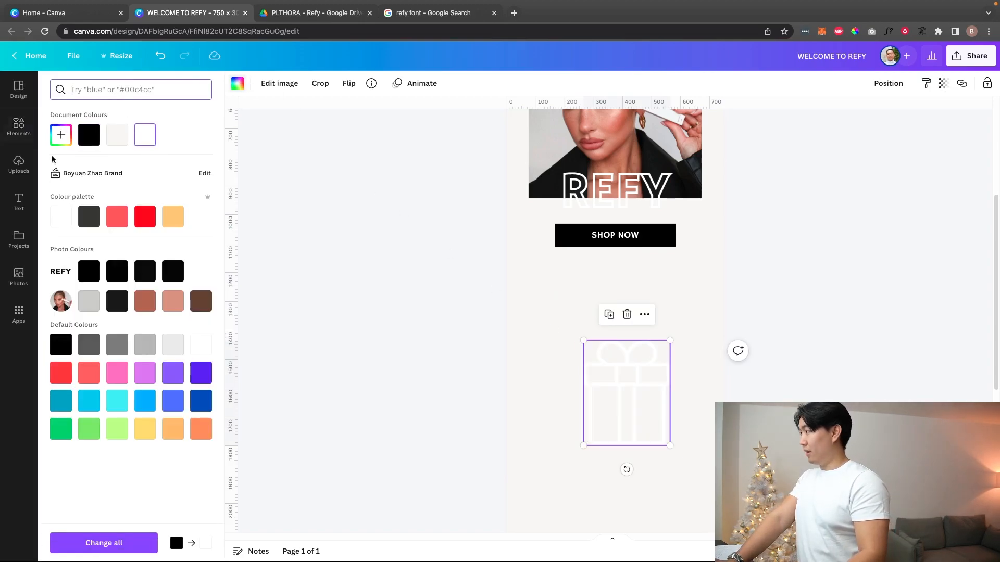
# Step: Add a circle with no fill and a thin black border weight 4 around the gift icon
pyautogui.write('gift icon')
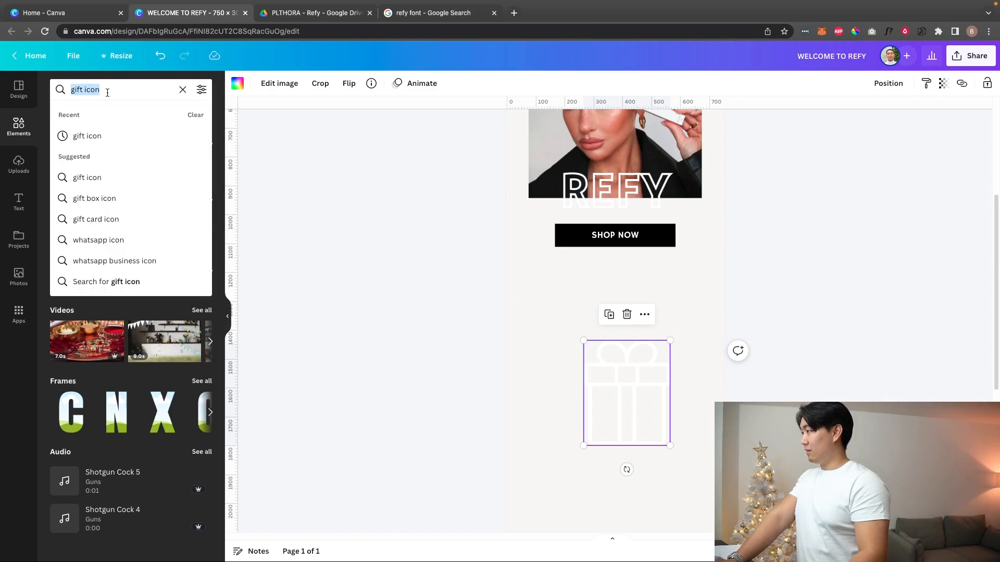
pyautogui.write('circ')
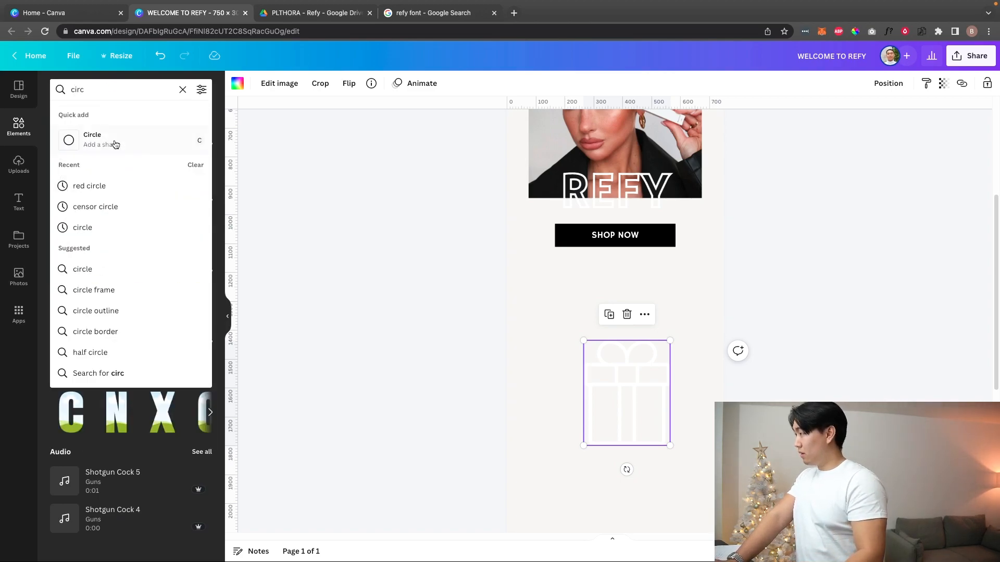
pyautogui.click(92, 139)
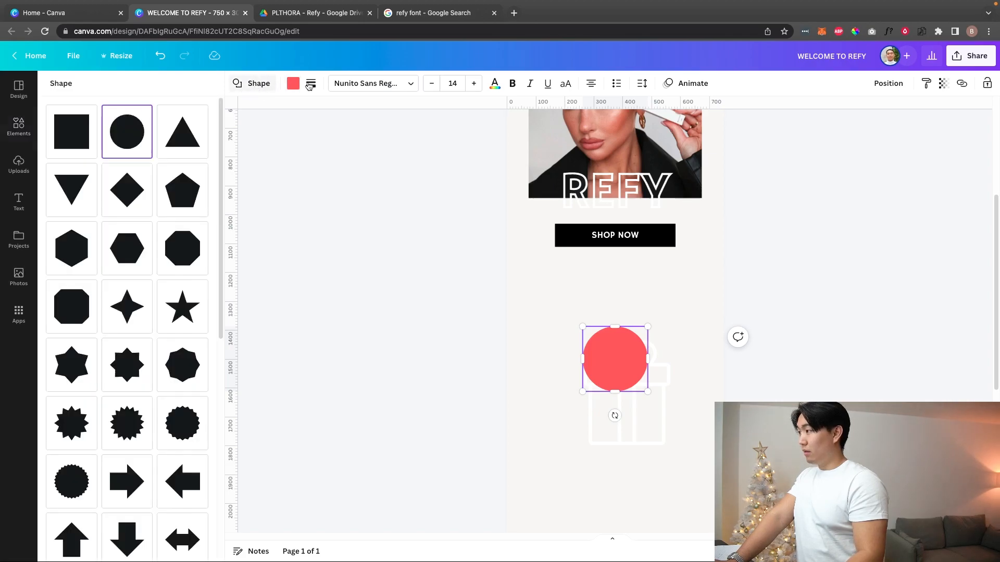
pyautogui.click(311, 83)
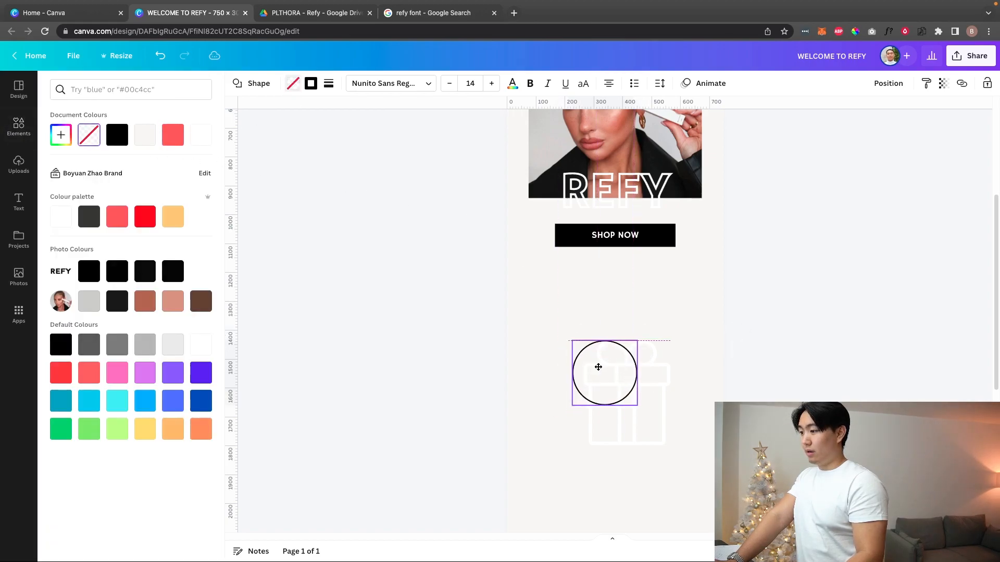
pyautogui.click(328, 83)
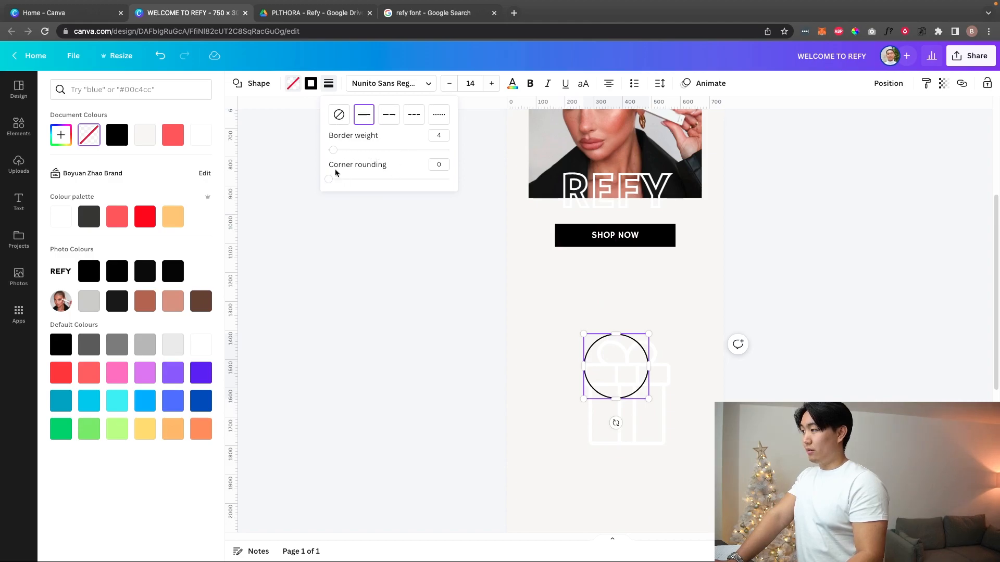
pyautogui.click(388, 114)
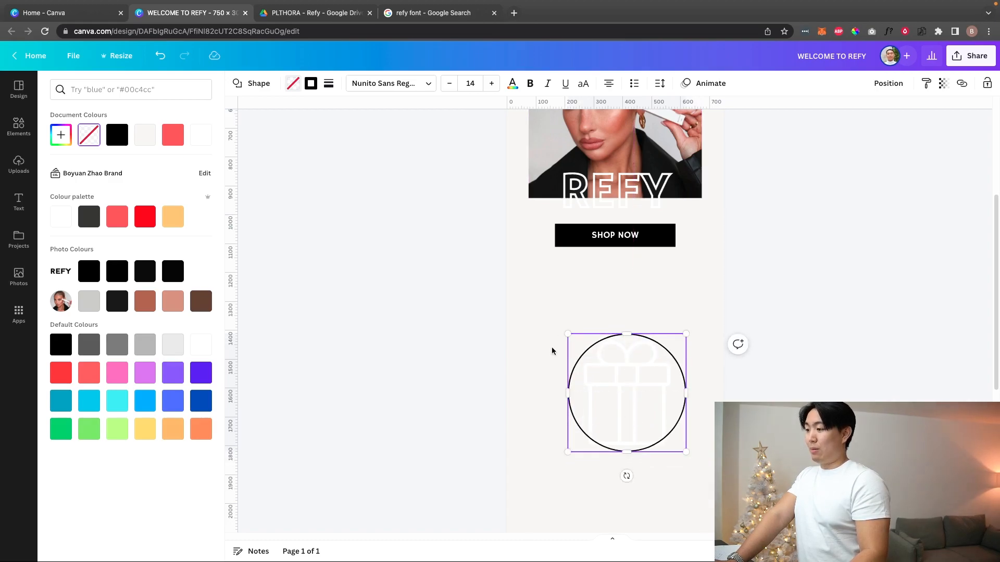
# Step: Check the reference email's lower sections in Drive, then return to the Canva design
pyautogui.click(314, 12)
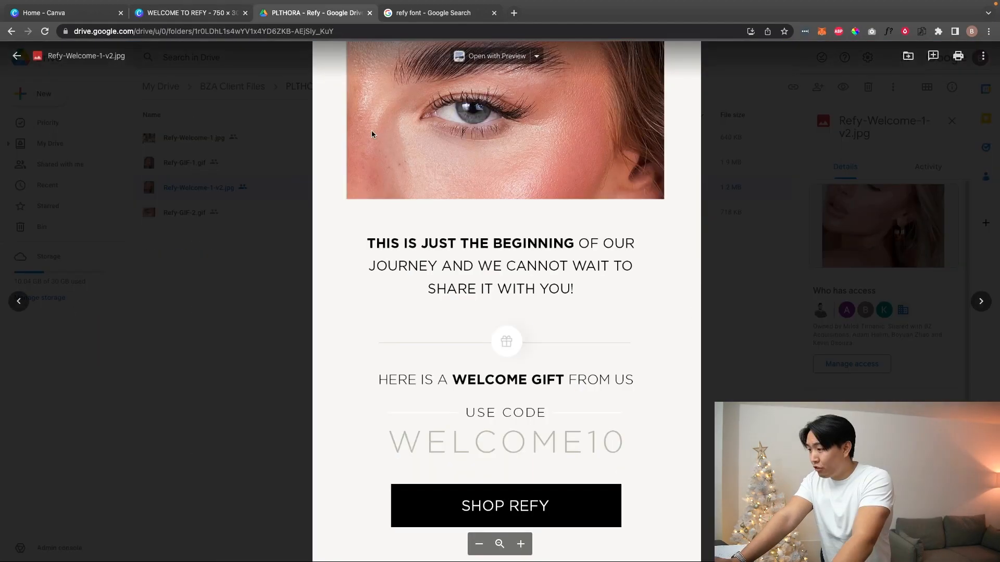
pyautogui.moveTo(458, 340)
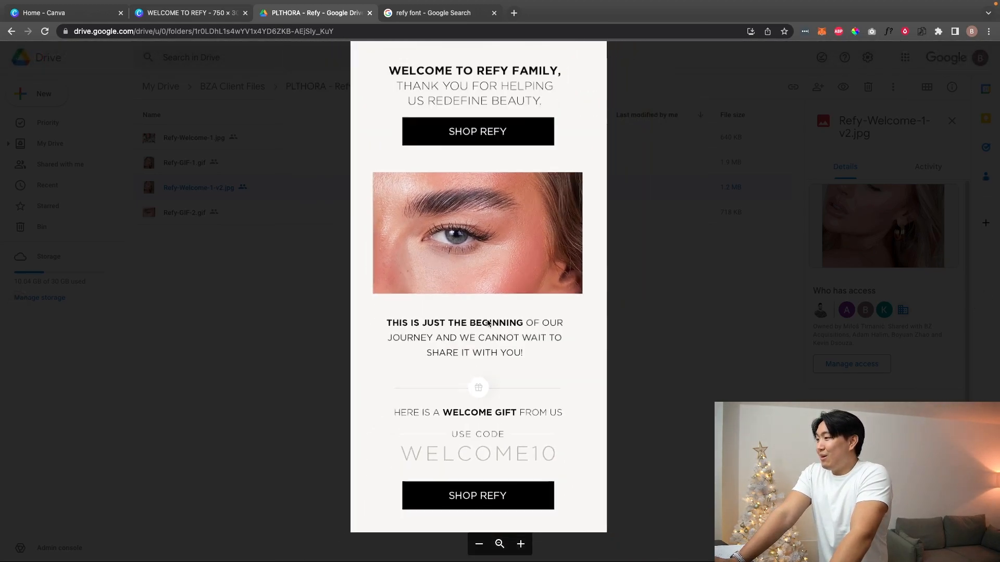
pyautogui.click(185, 12)
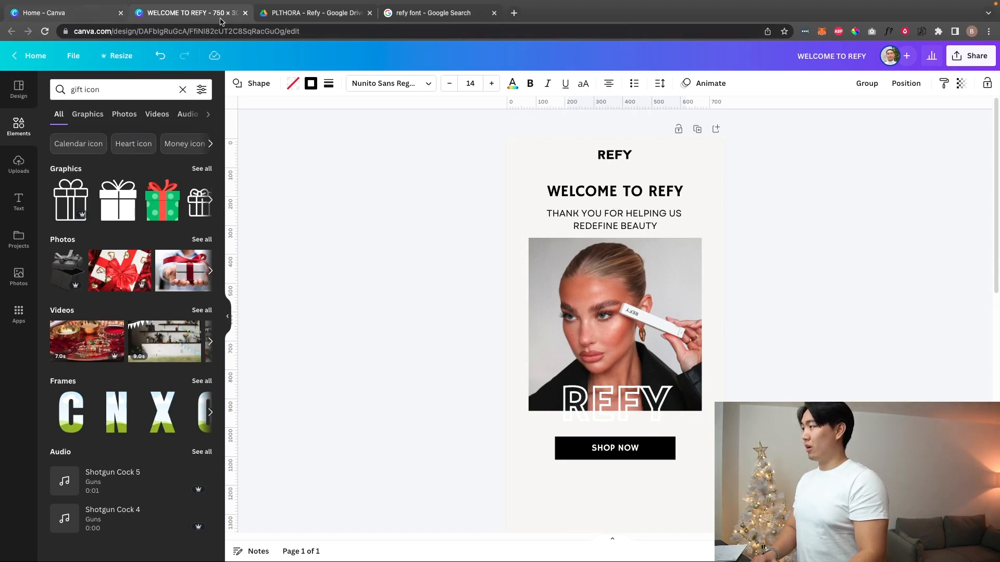
pyautogui.moveTo(188, 13)
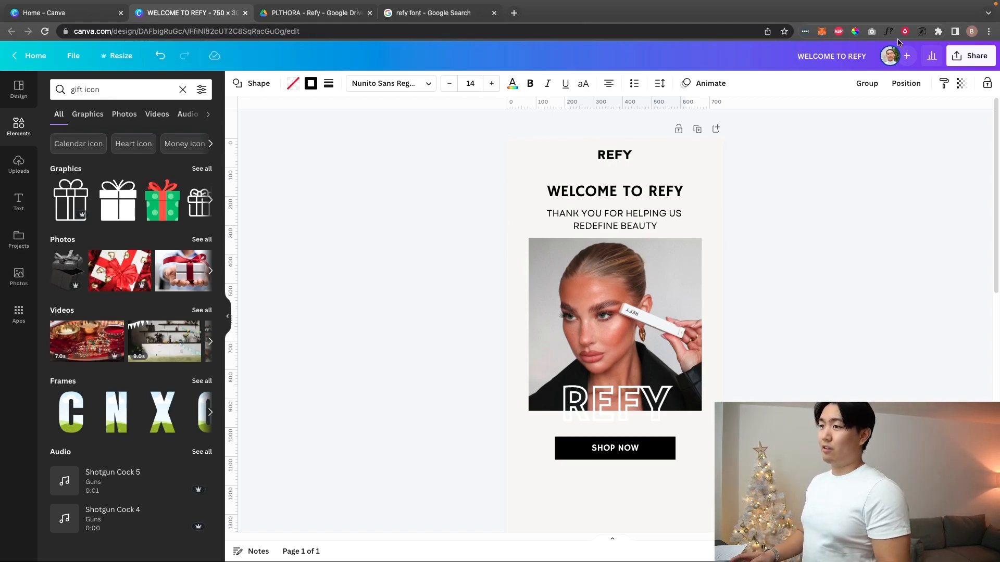
# Step: Start downloading the email design from Canva's Share menu
pyautogui.click(970, 56)
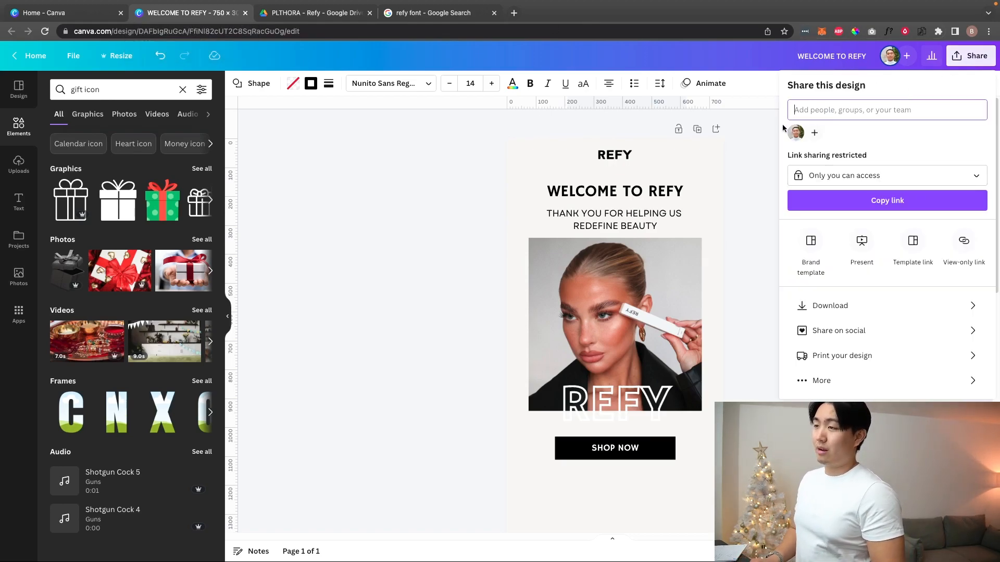
pyautogui.click(830, 306)
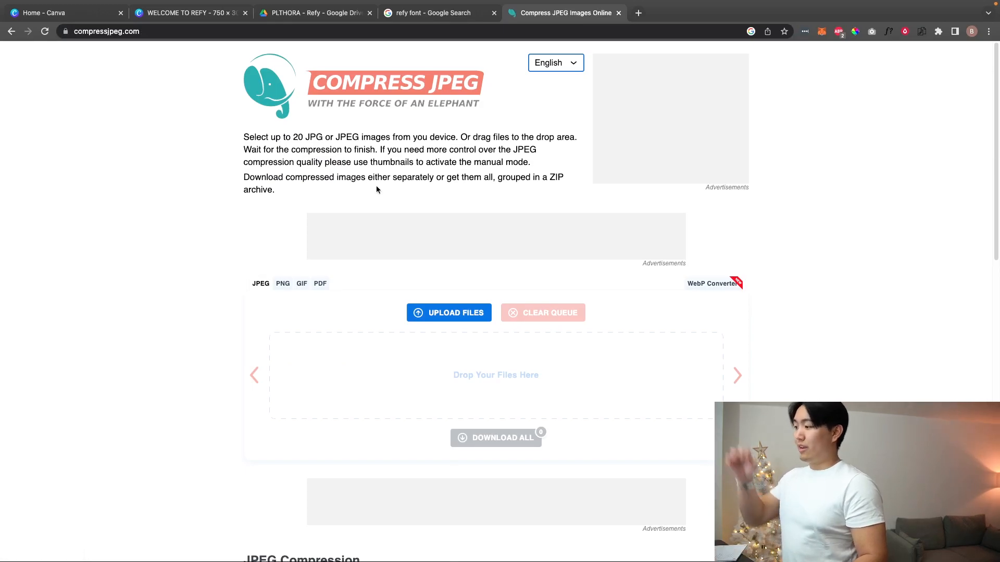
# Step: Switch to the 'refy font - Google Search' image results tab
pyautogui.click(436, 12)
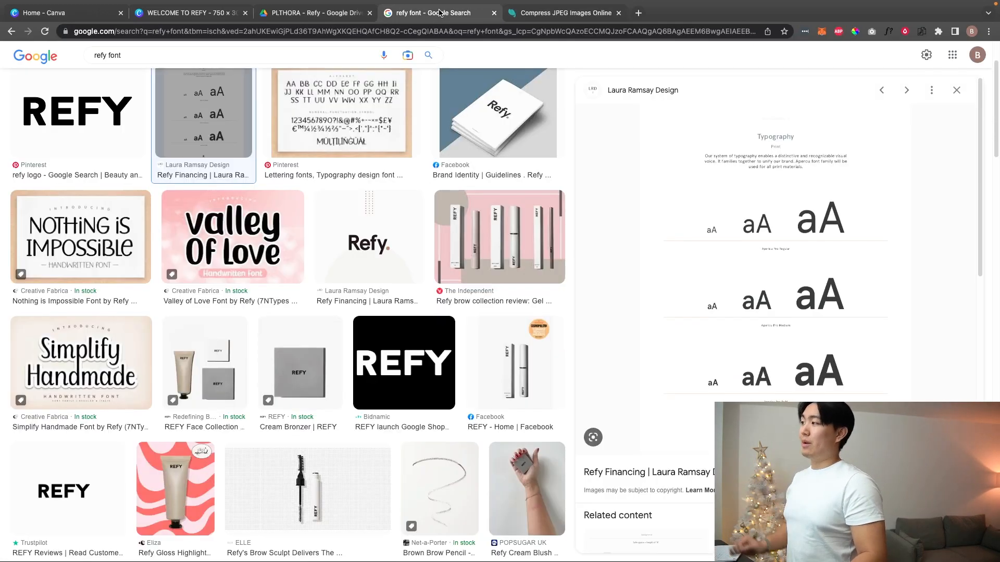